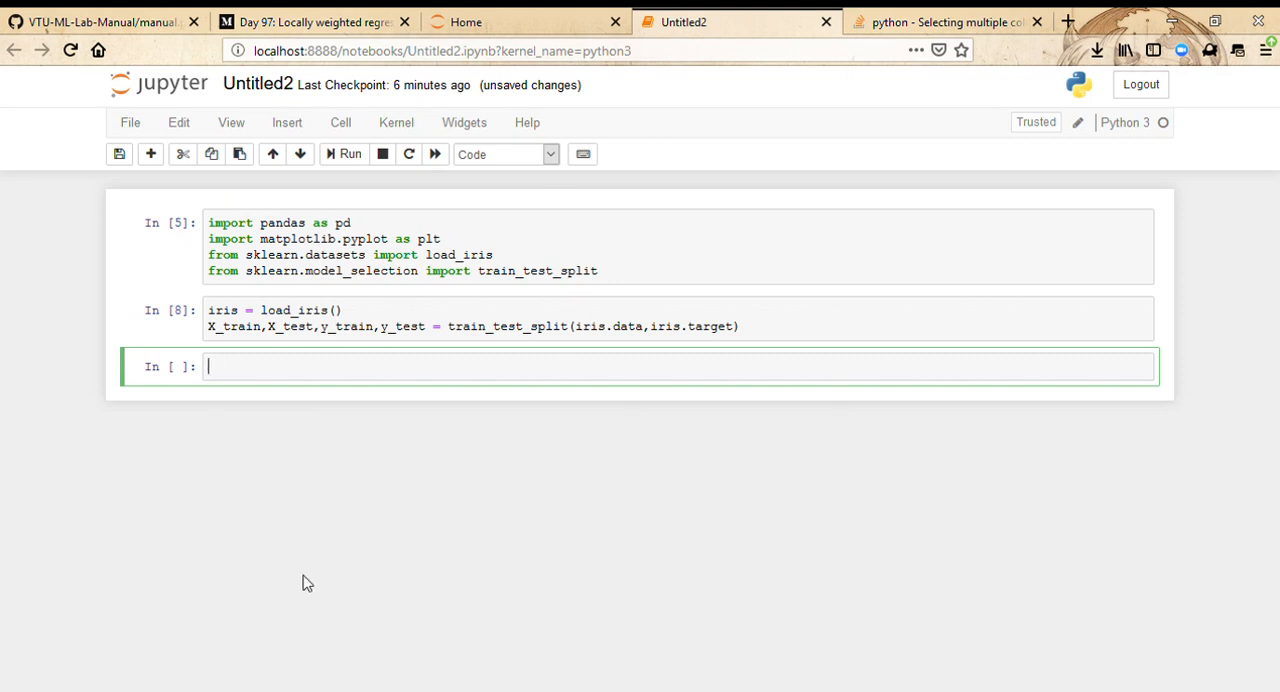
mouse_move(220, 680)
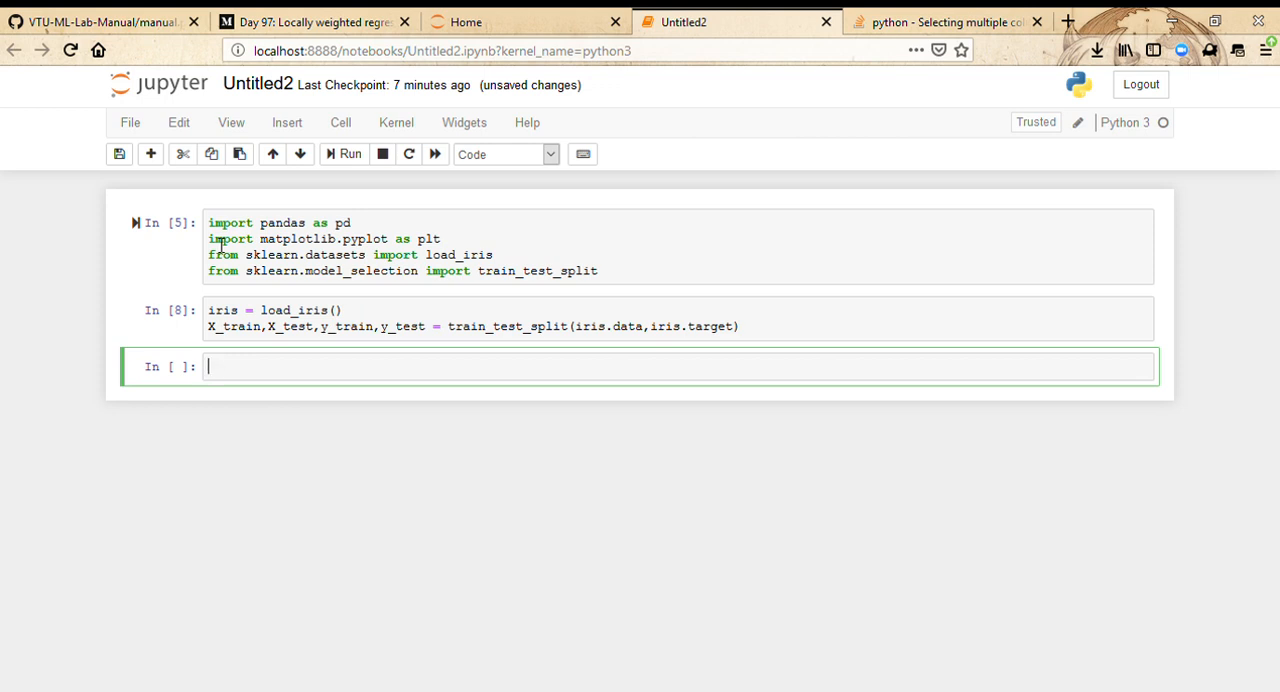
Display the X_train iris feature array as the output of a new cell
click(400, 246)
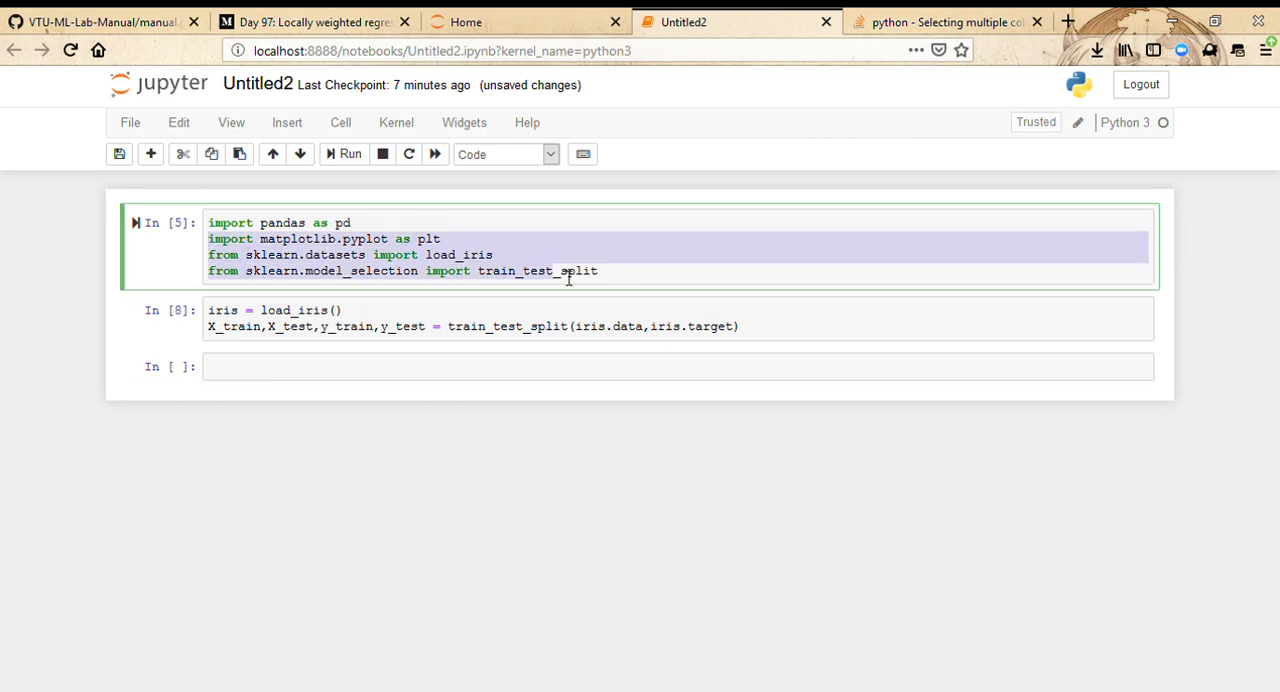
click(136, 224)
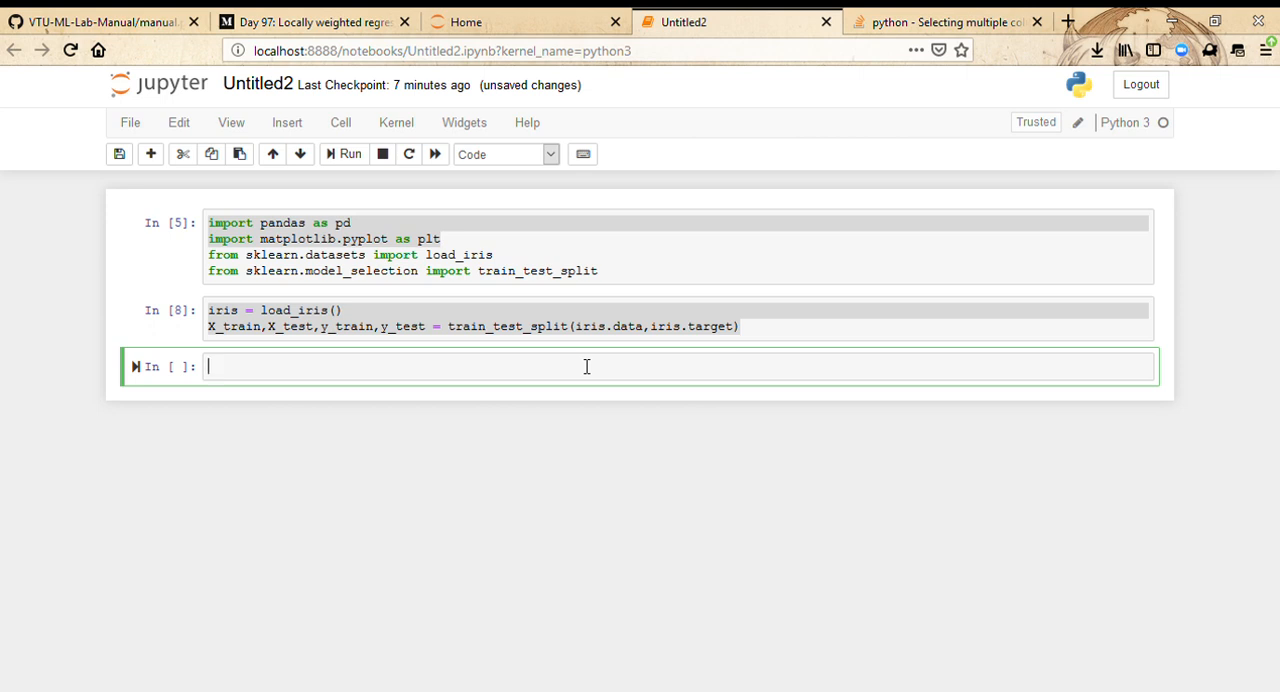
text(x)
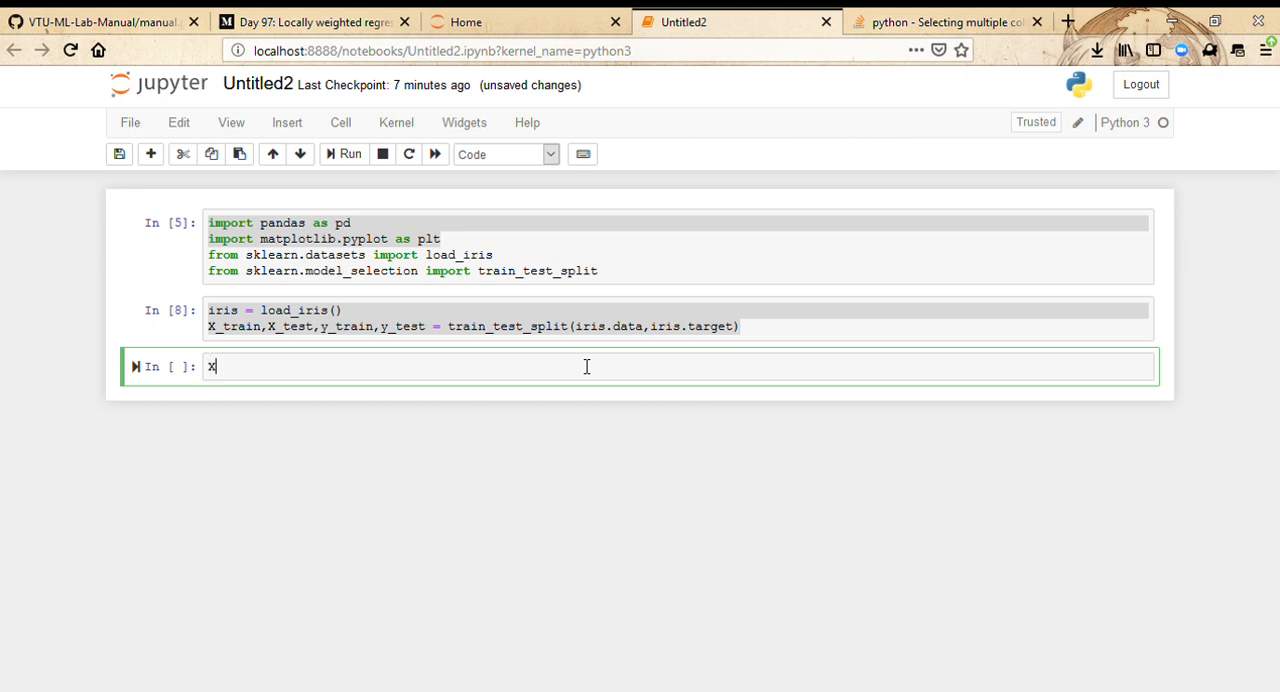
text(_train)
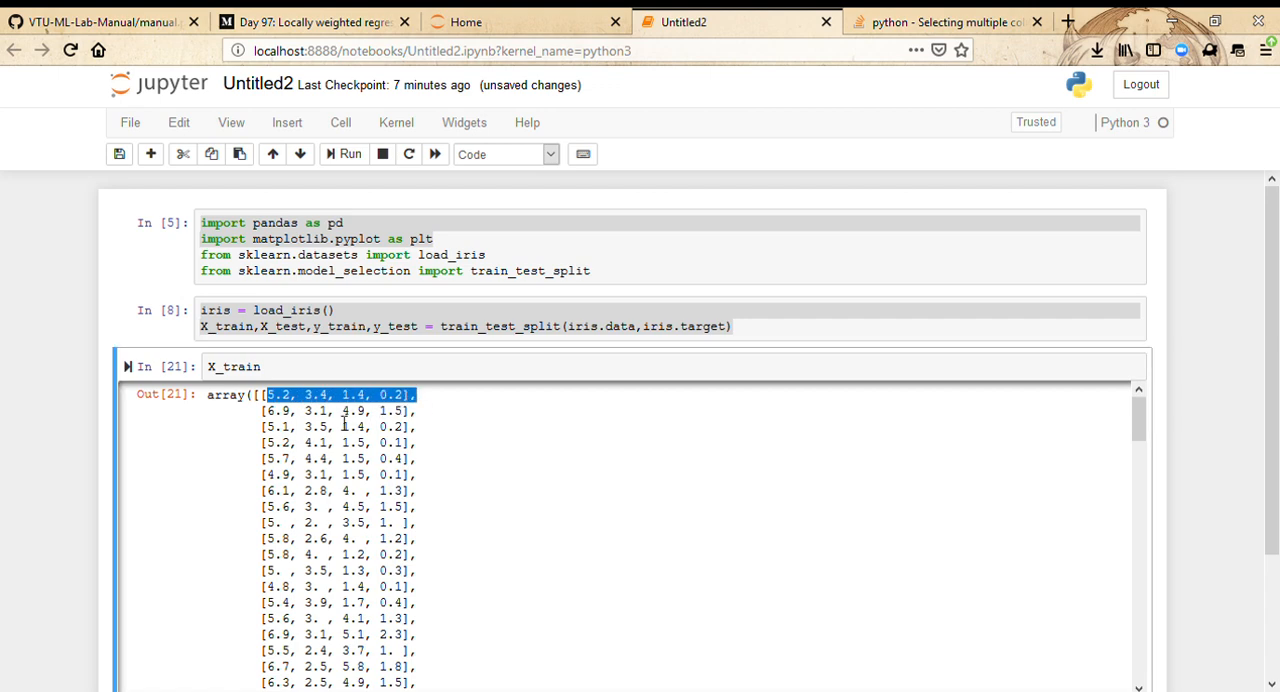
scroll(down, 3)
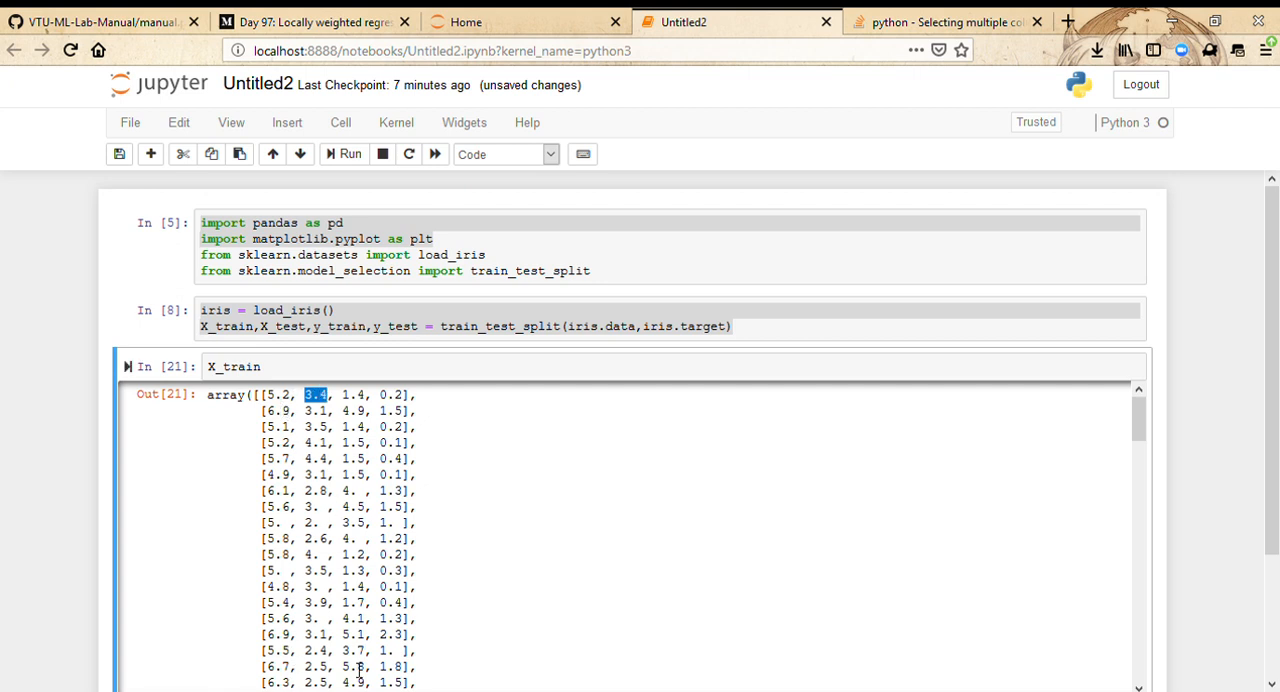
mouse_move(318, 440)
text(X=pd. )
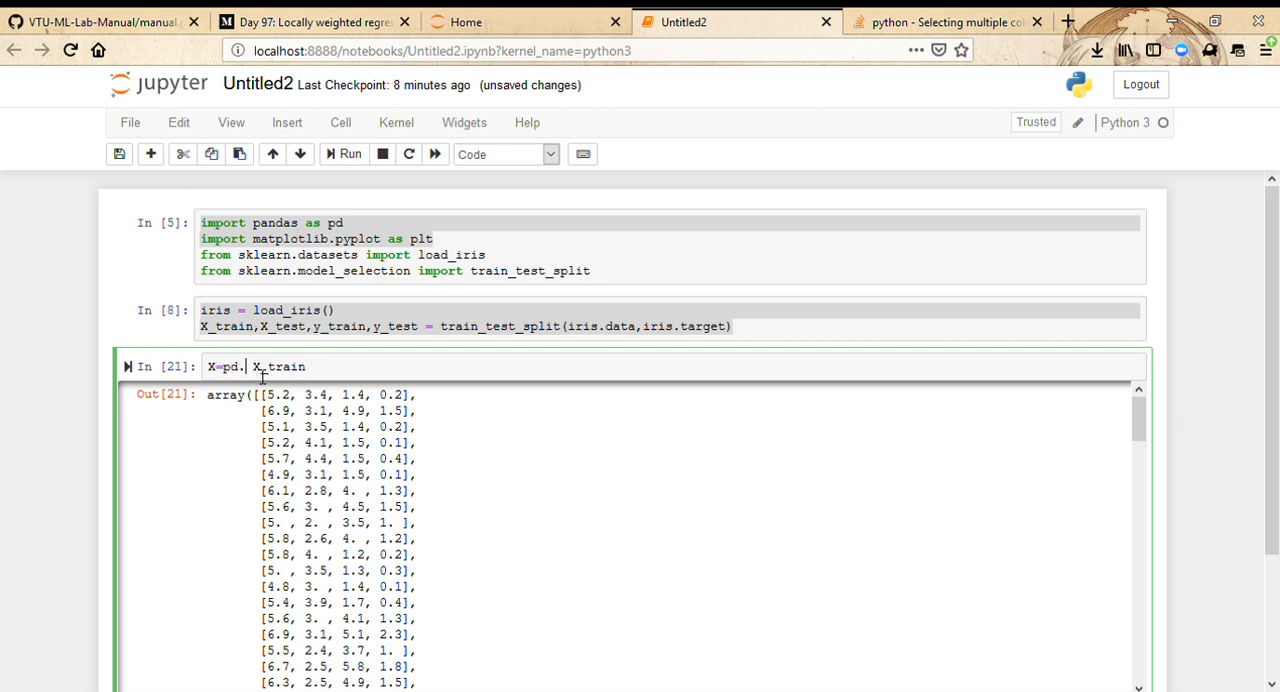
Wrap X_train in a pandas DataFrame assigned to X
text(DataFrame)
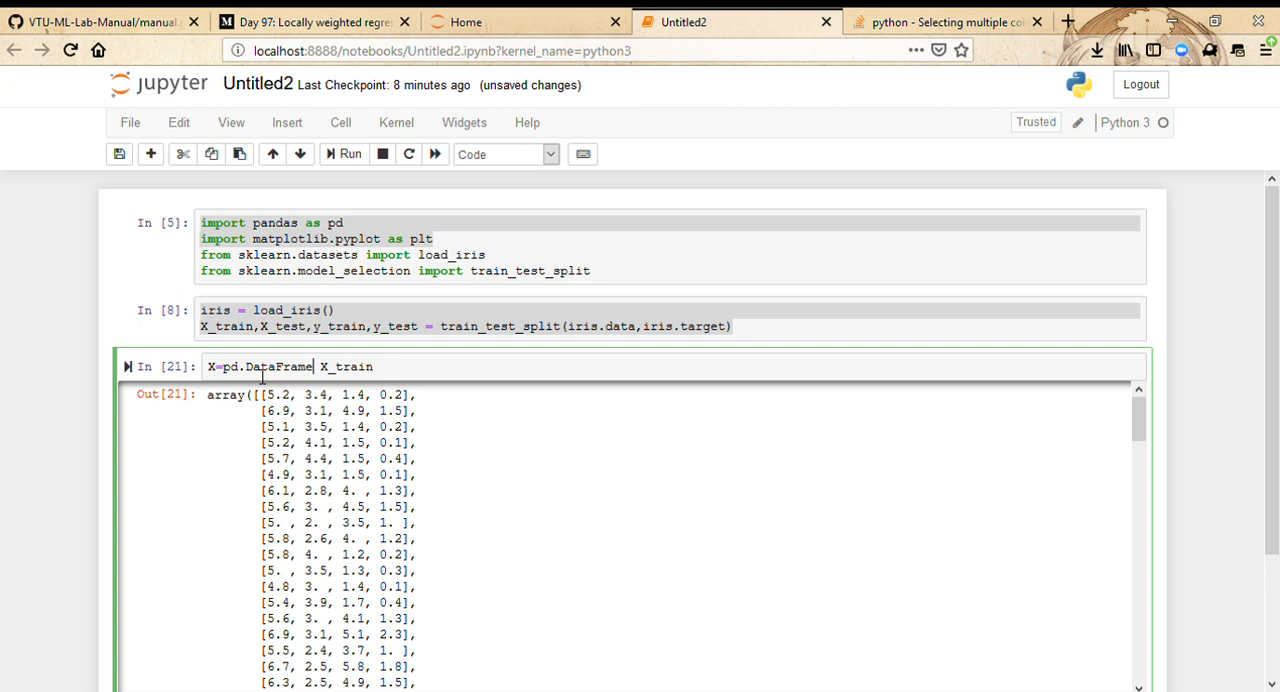
text(()
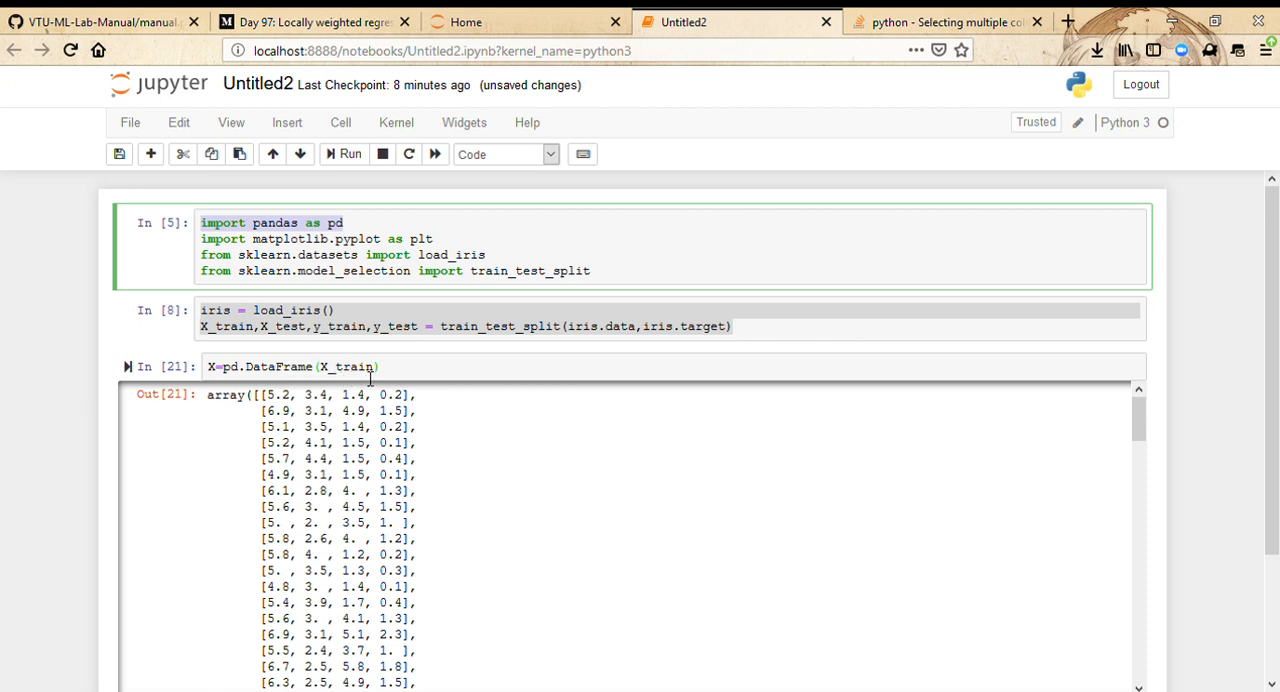
click(418, 368)
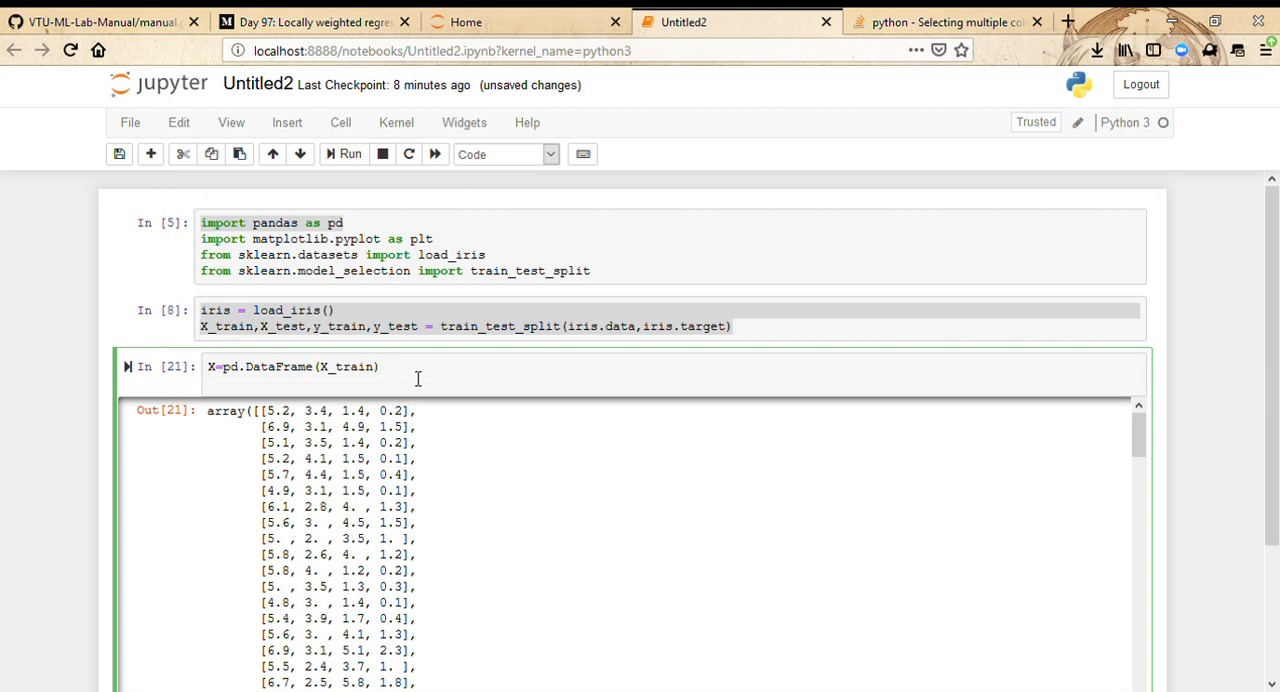
Define x1 = X.iloc[:,0] and x2 = X.iloc[:,1] from the DataFrame columns
text(x1 =)
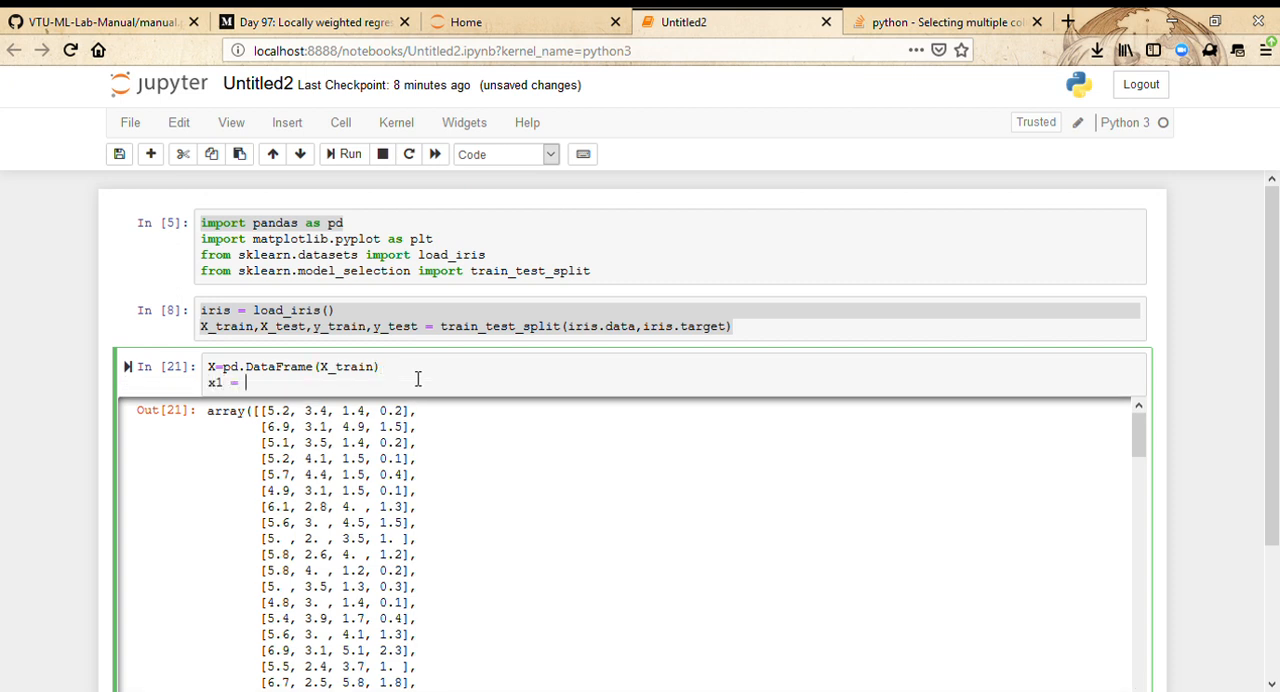
text(X.iloc)
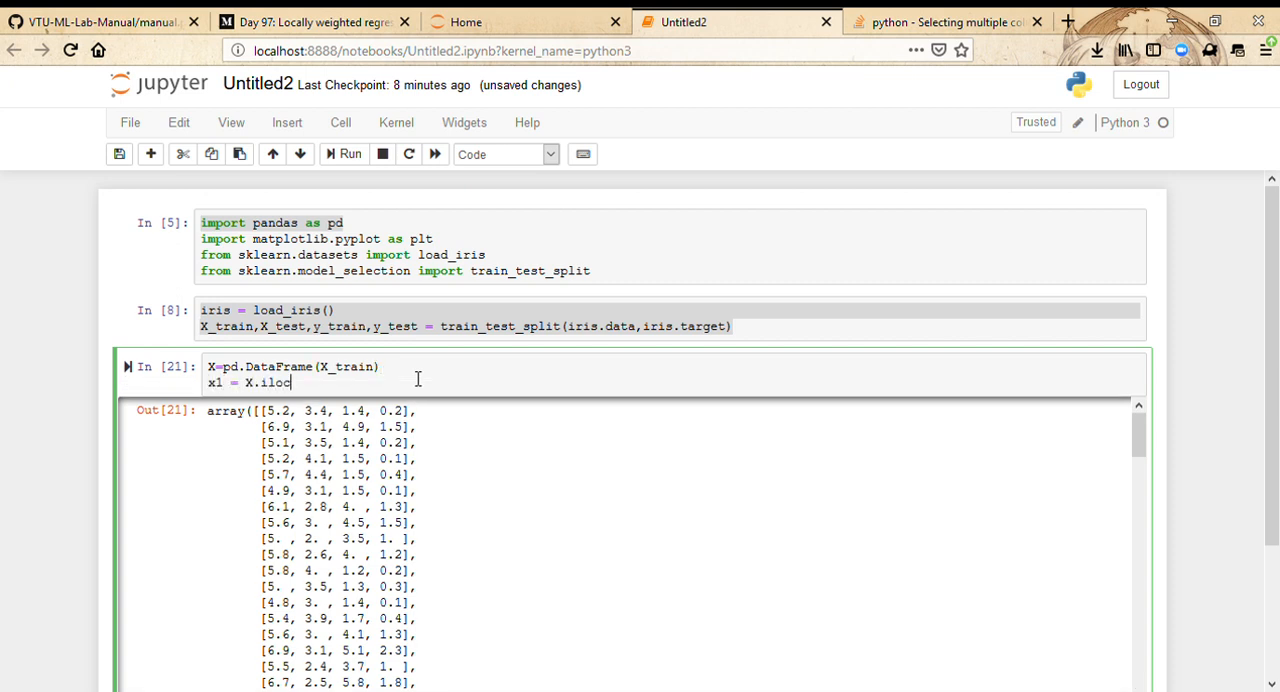
text([:,0)
text(x)
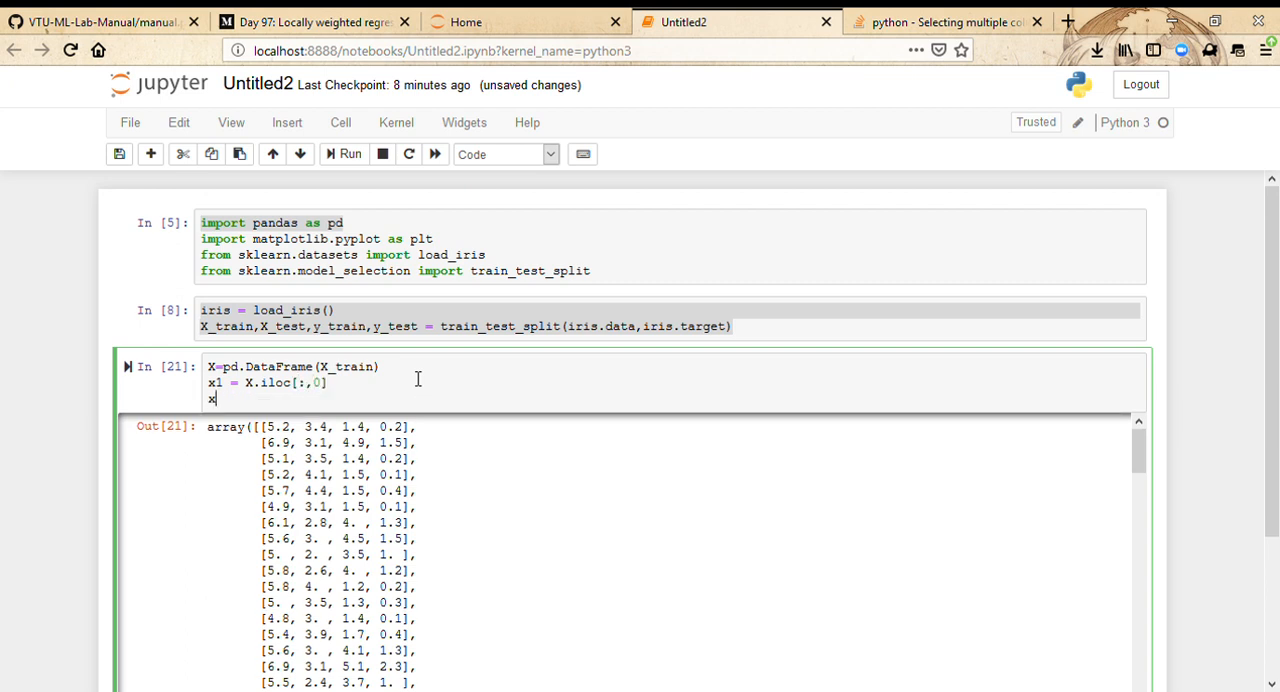
text(2 = X.)
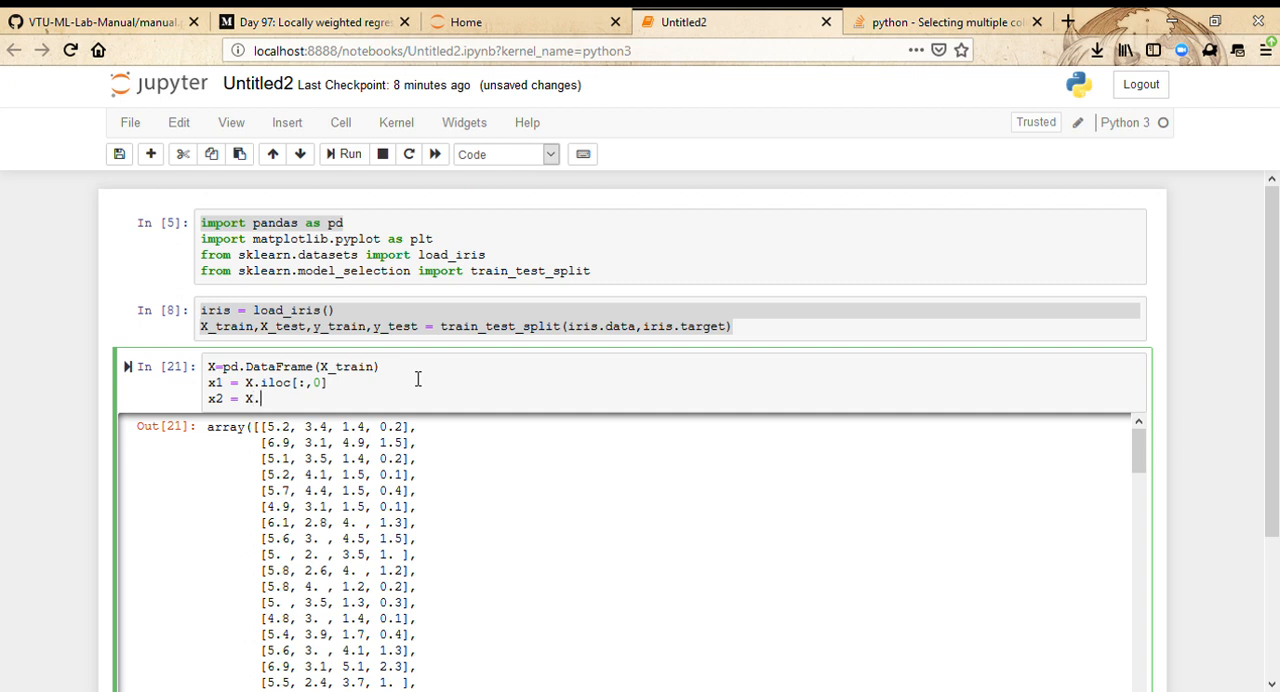
text(iloc[])
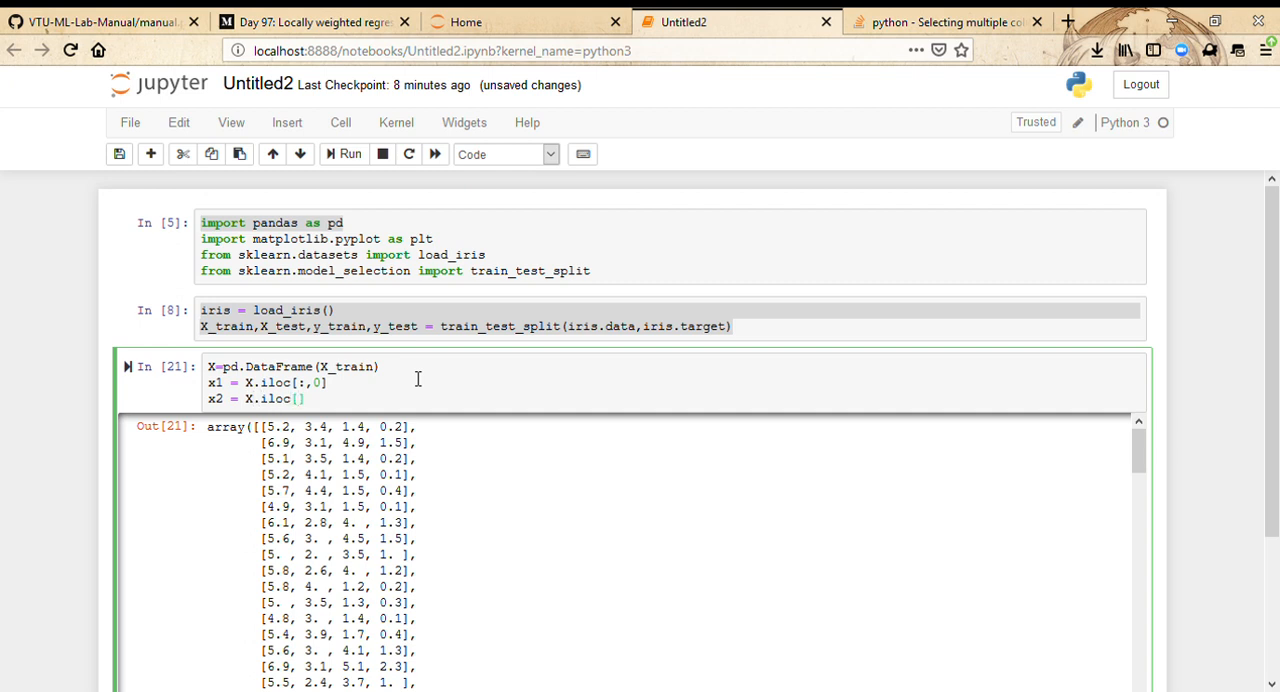
text(:,1)
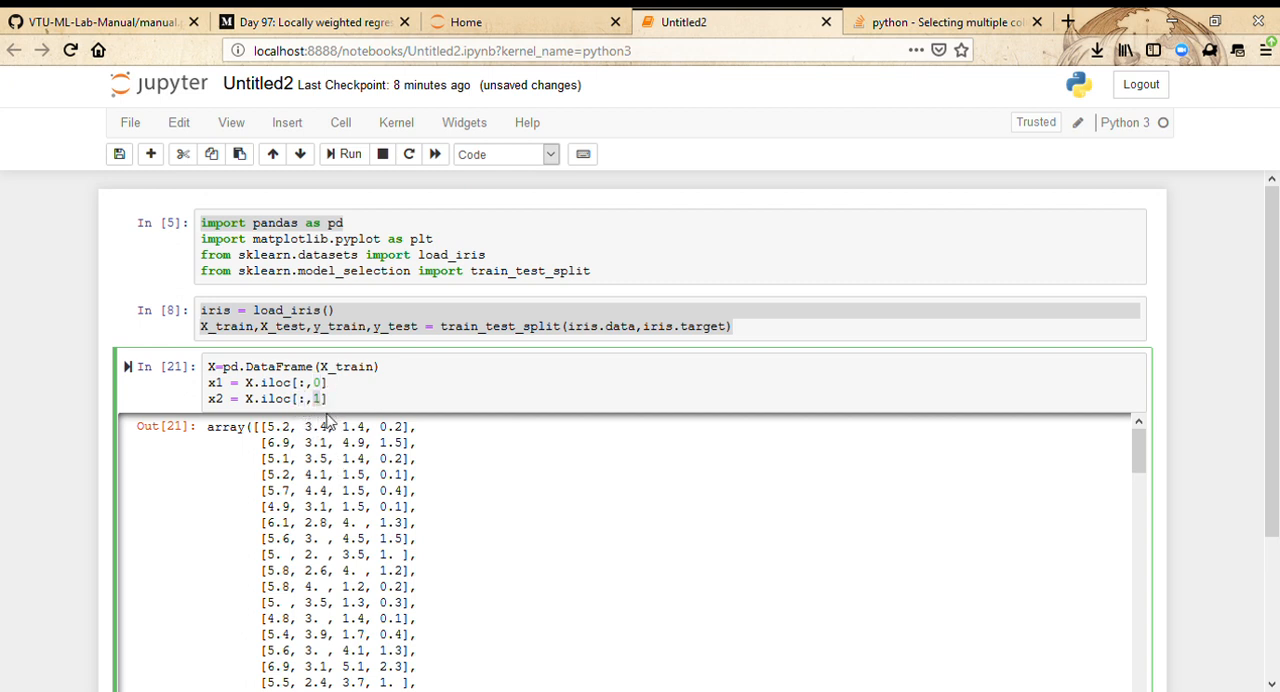
Run the cell, preview the x1 series output, then remove the temporary x1 line
key(shift+enter)
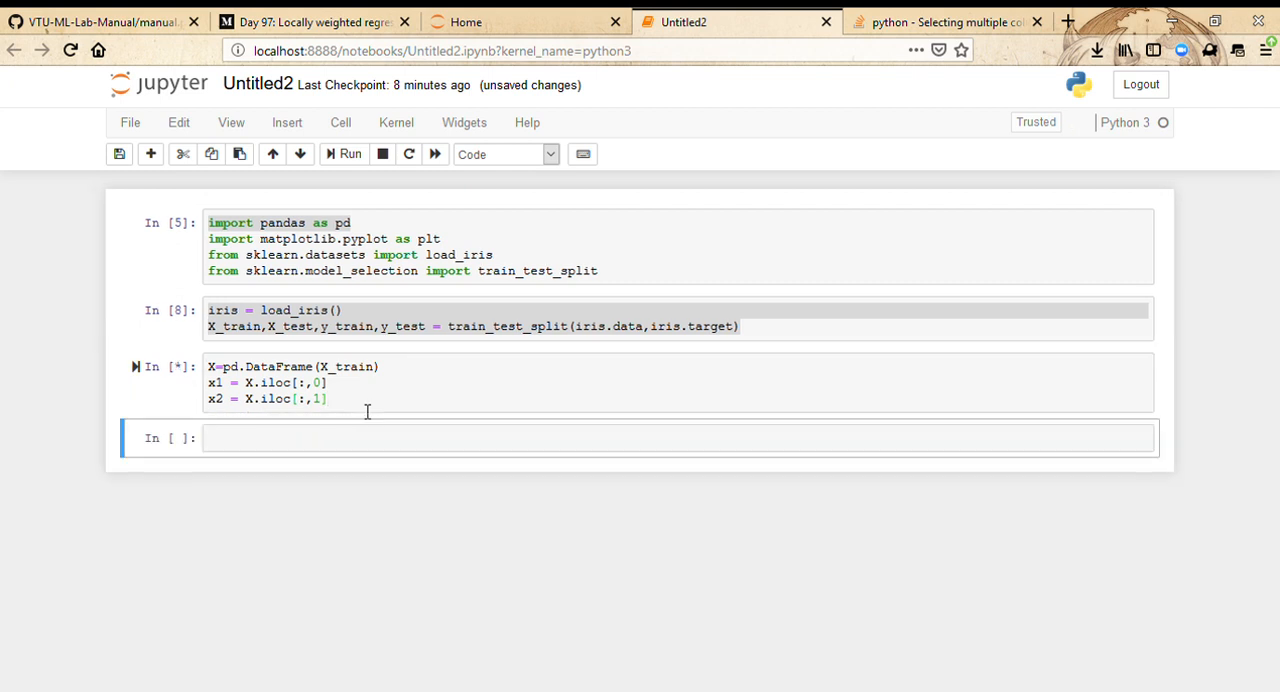
click(344, 154)
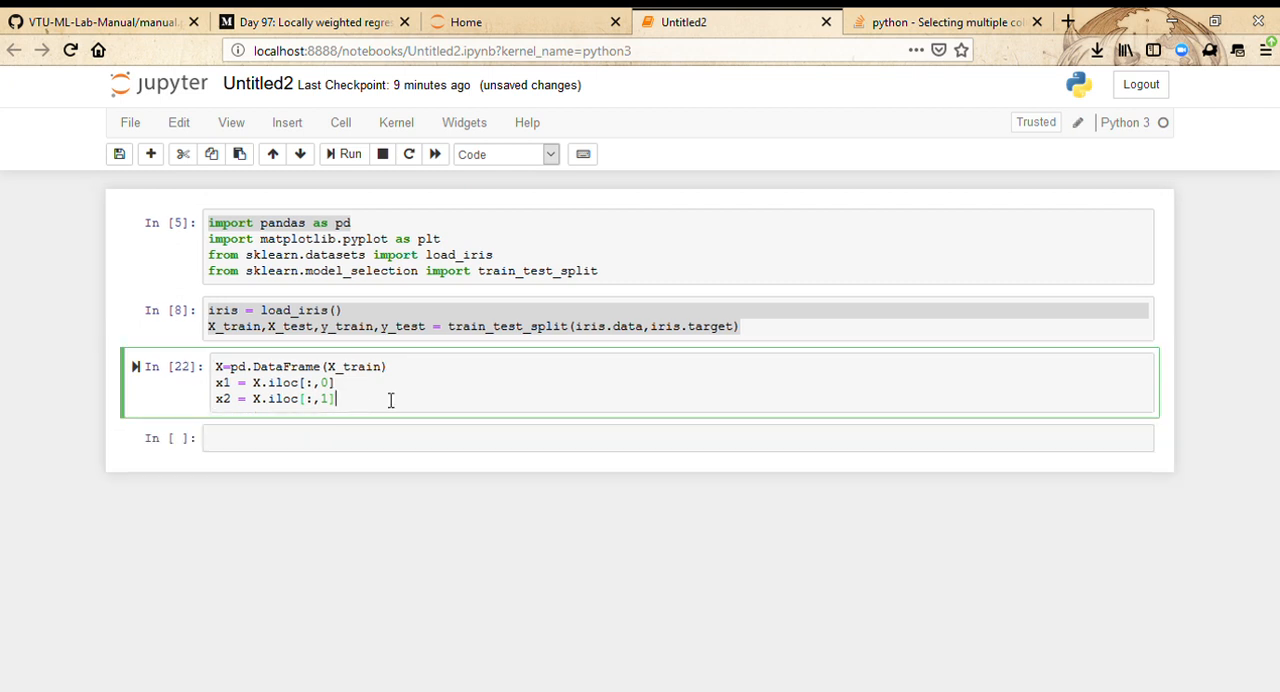
text(x1)
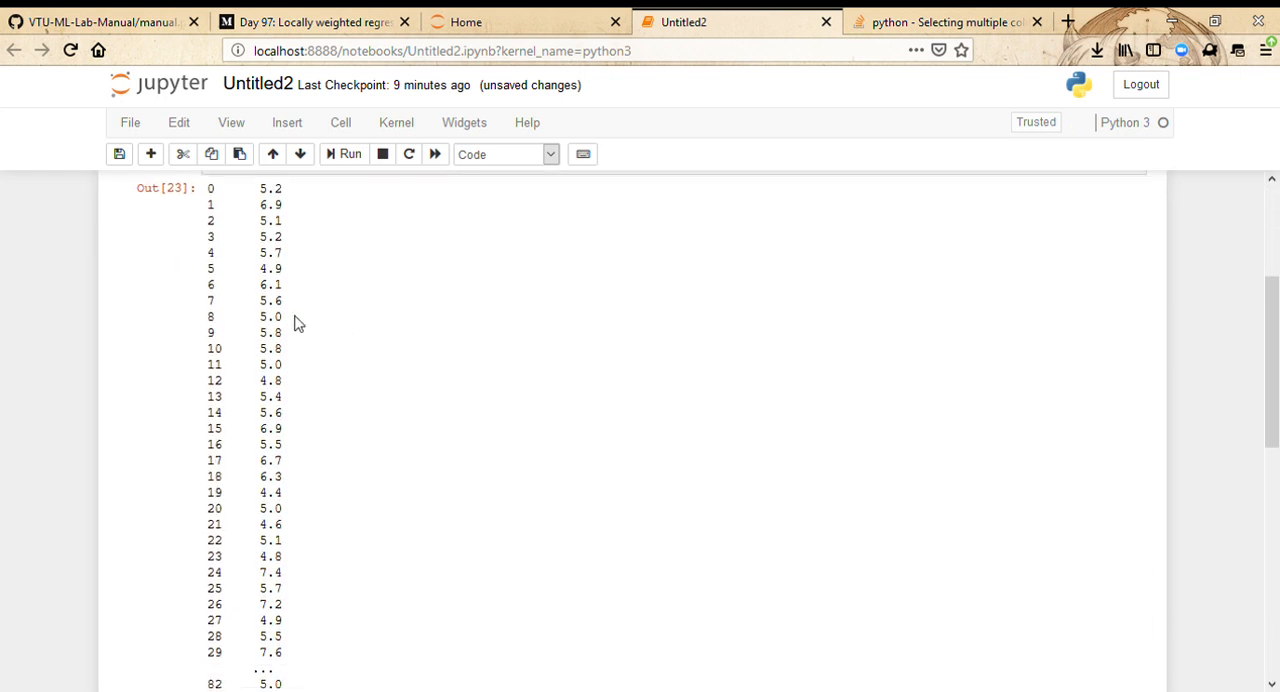
scroll(down, 3)
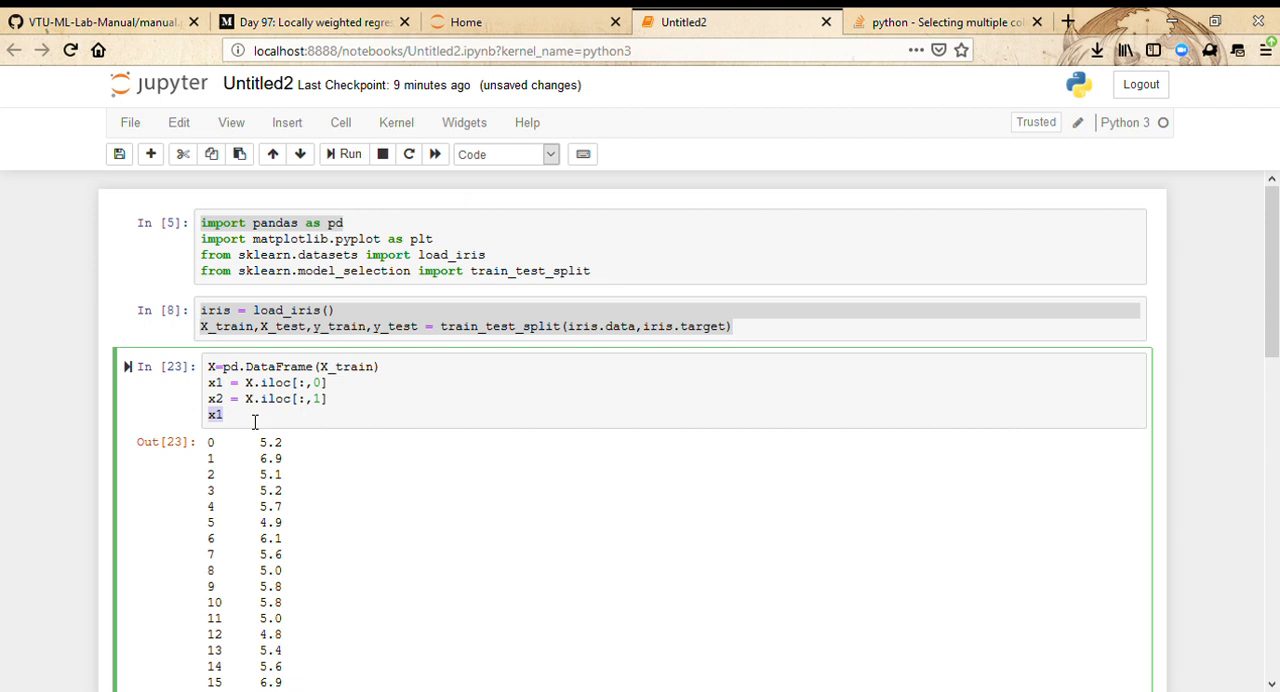
key(Backspace)
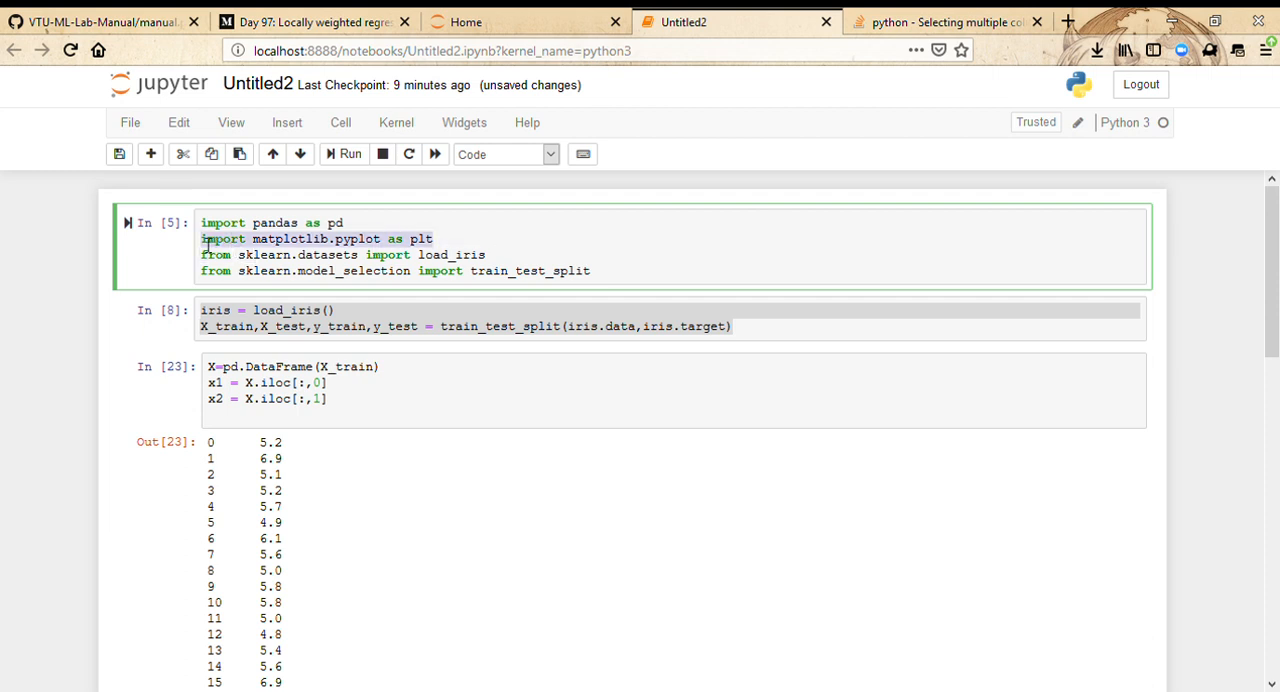
mouse_move(292, 294)
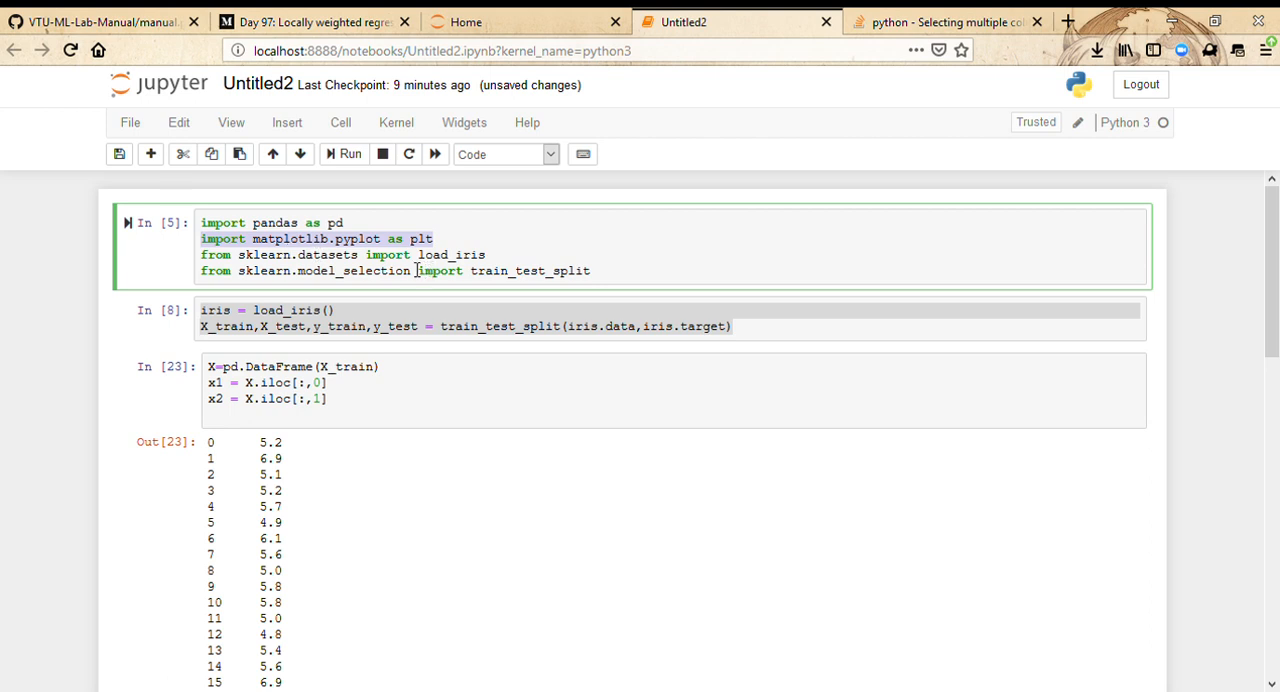
Add plt.scatter(x1,x2) to the cell and run it to draw the scatter plot
click(270, 398)
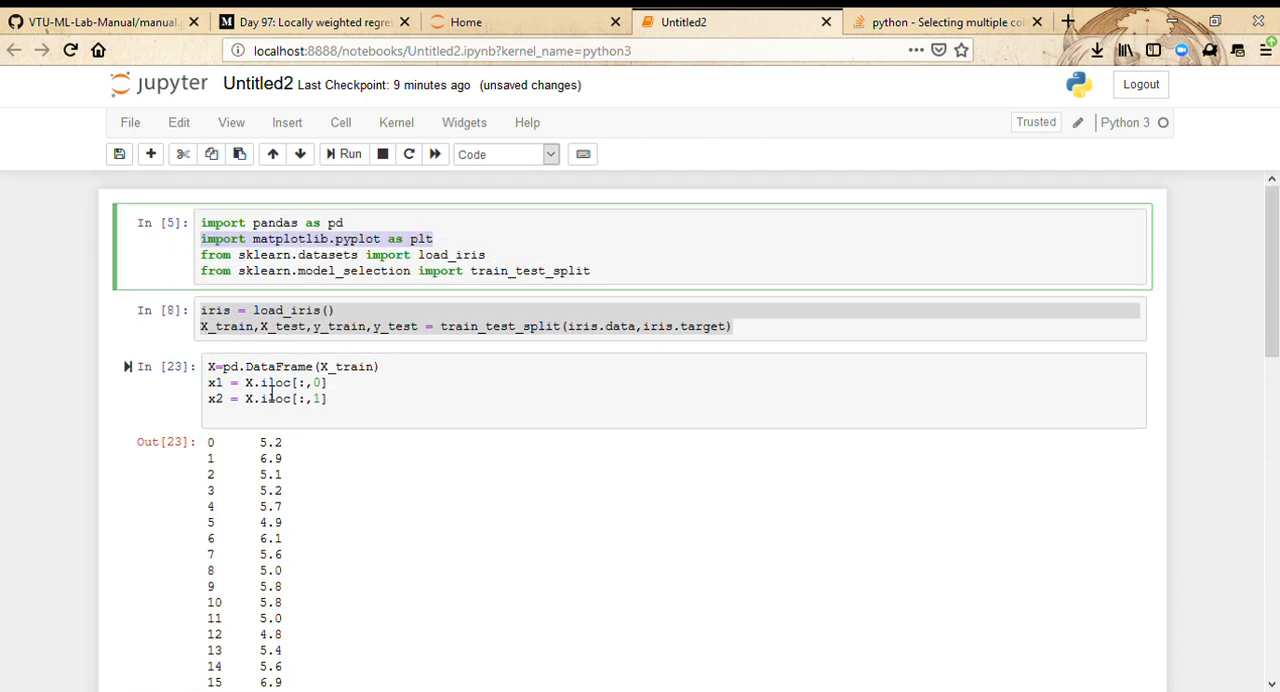
text(plt.scatter()
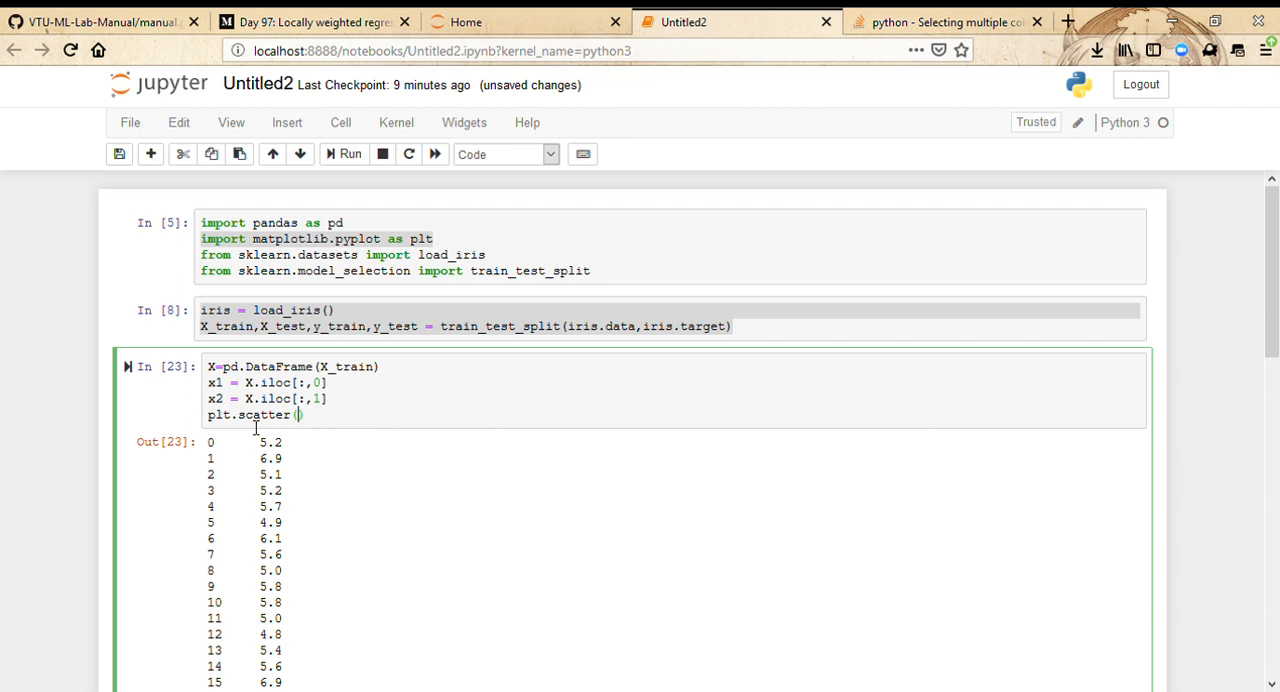
text(x1)
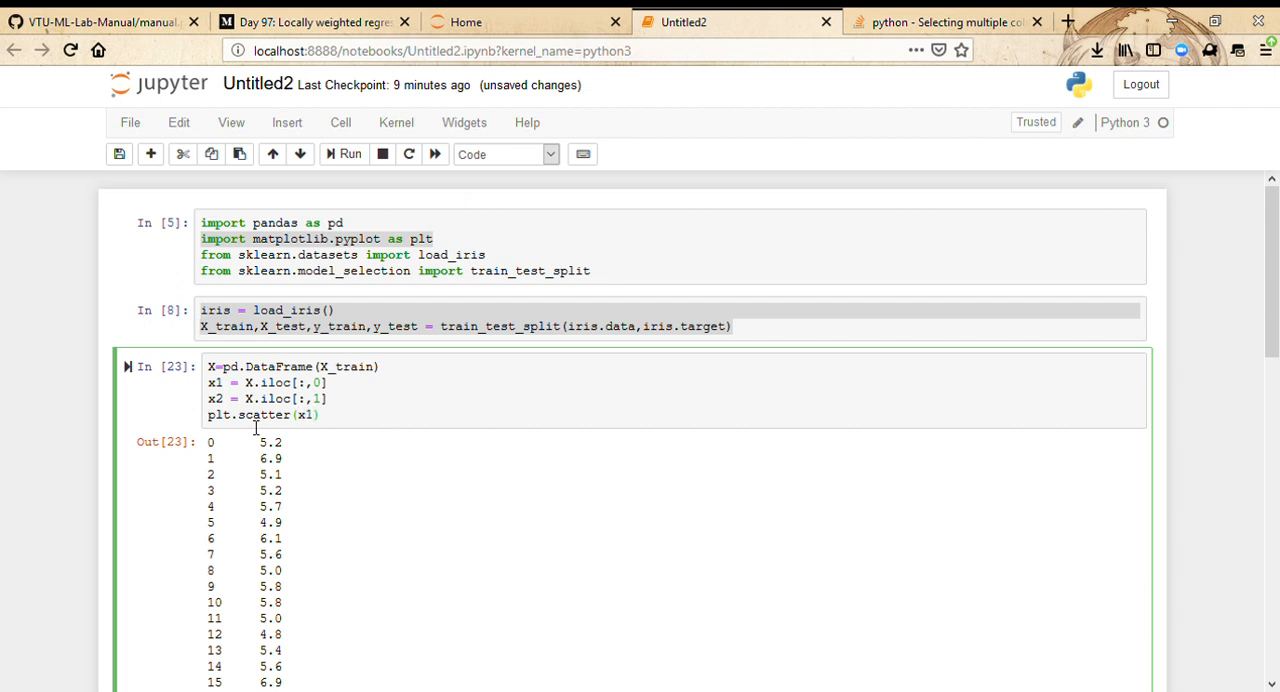
text(,x2)
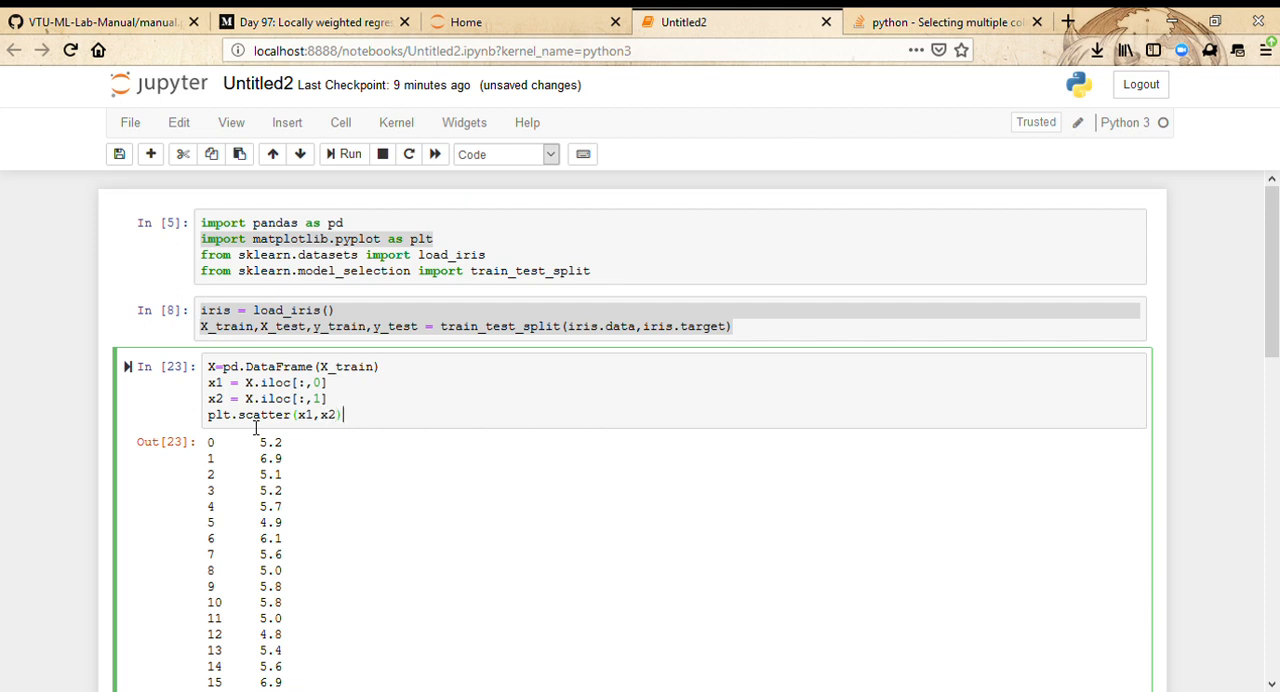
click(344, 152)
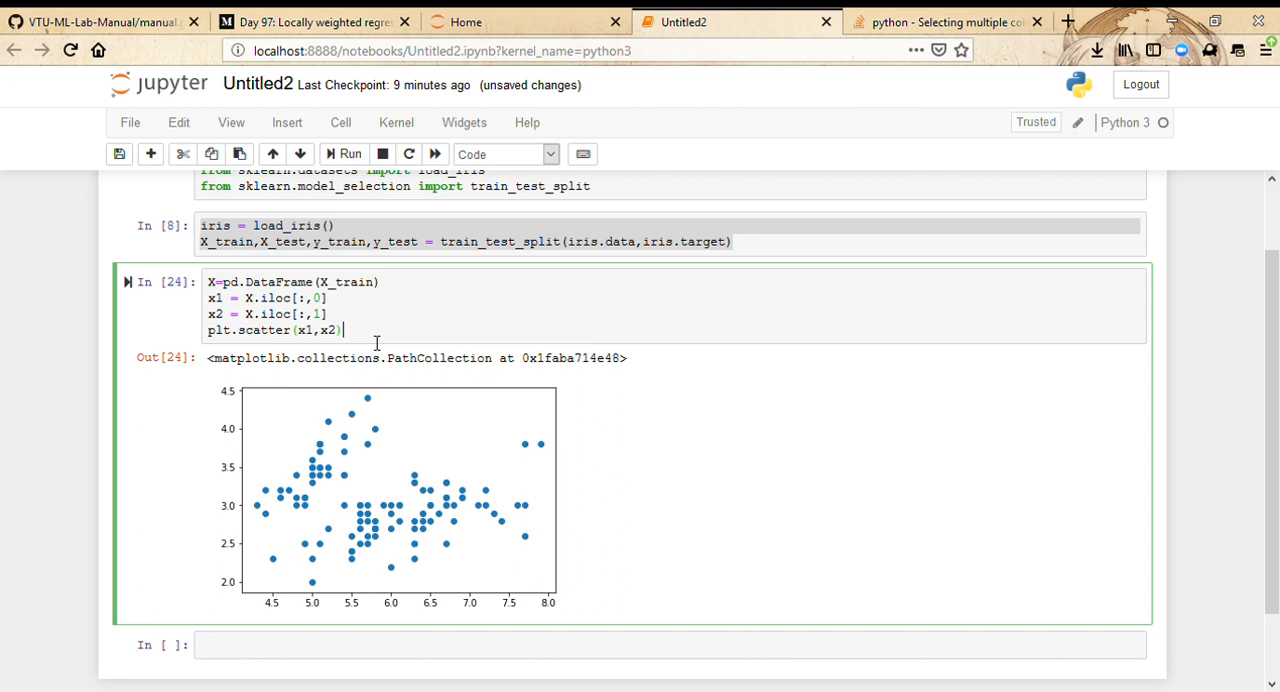
Add a plt.title line reading 'iris dataset (Sepal and petal)'
text(p)
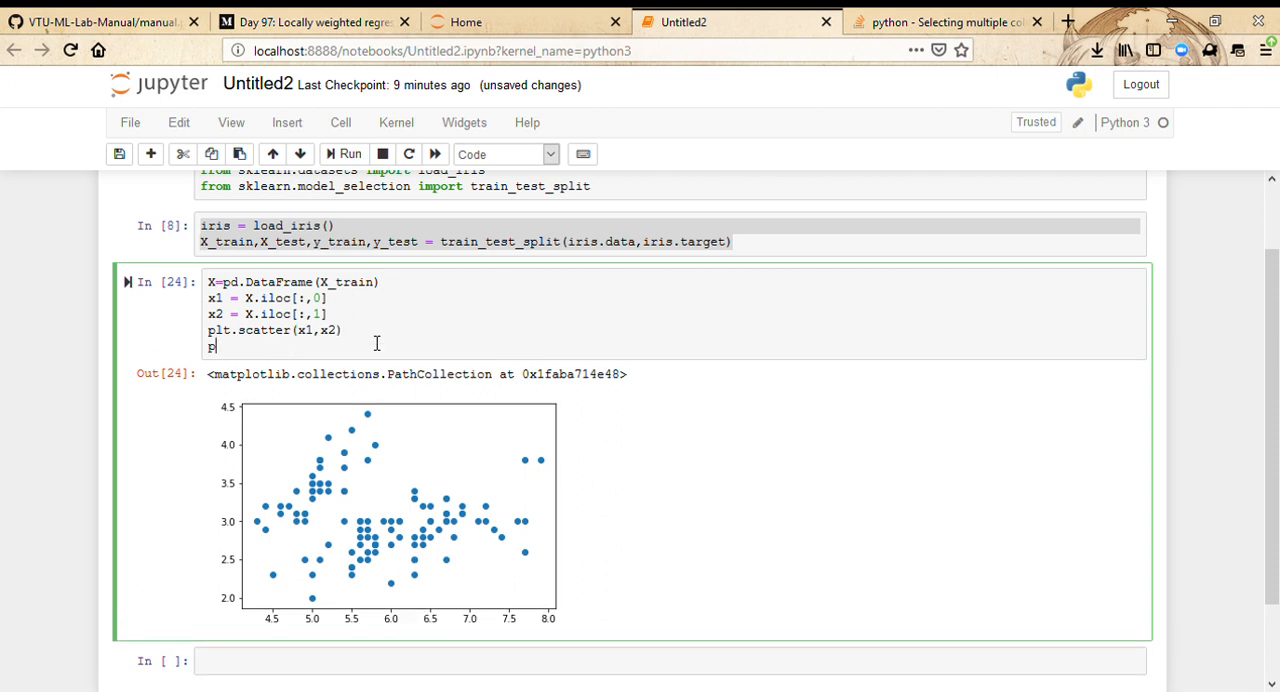
text(lt.title(")
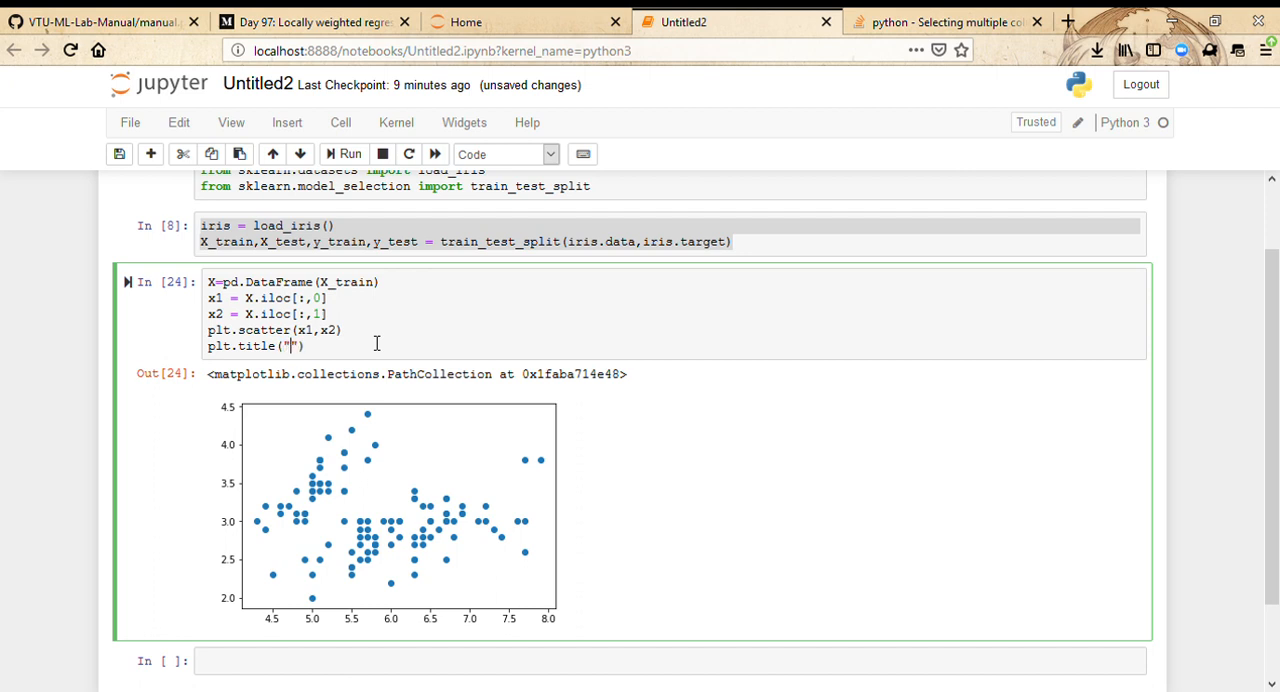
text(iris dataset)
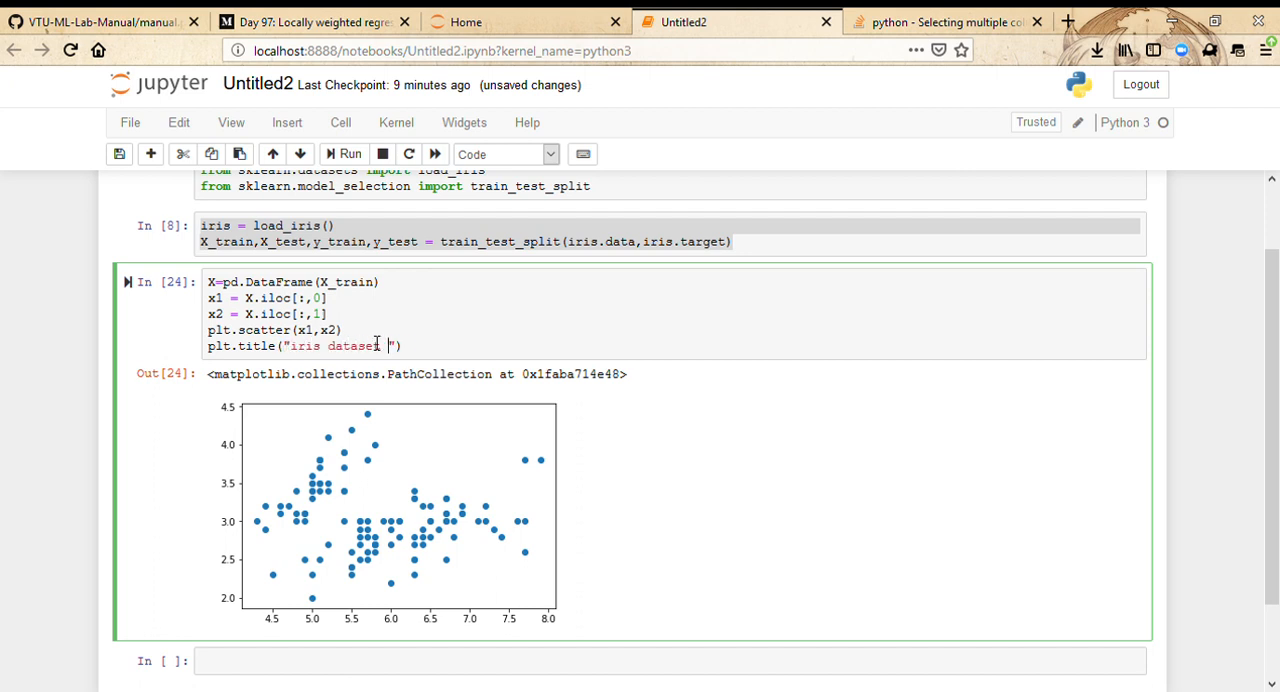
text((Sepal and petal)
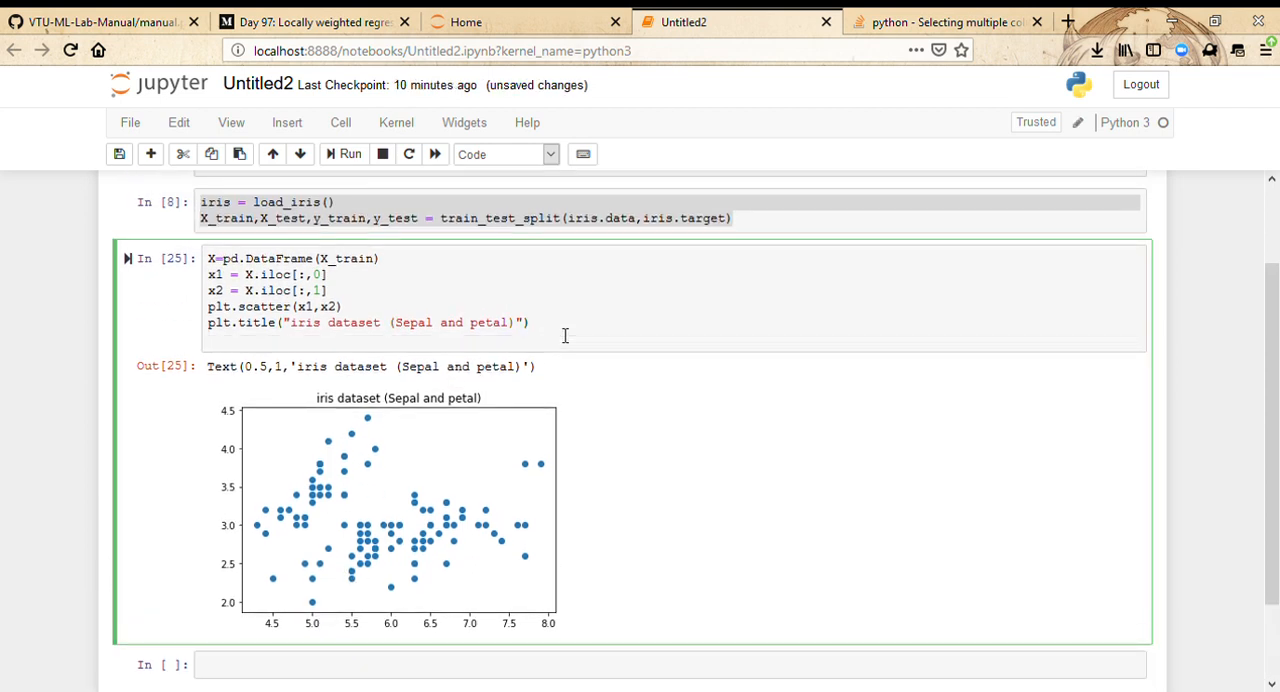
Add plt.xlabel and plt.ylabel 'petal length' lines and rerun to view the labelled chart
text(plt.s)
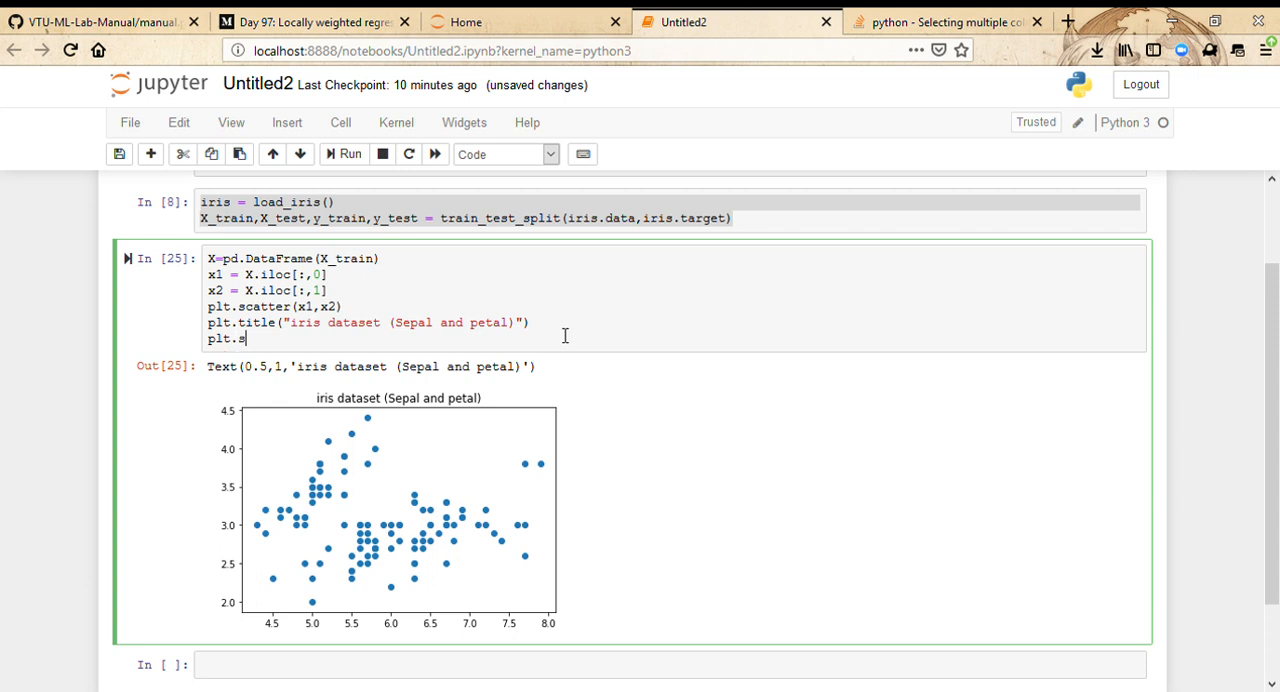
text(xlabel(")
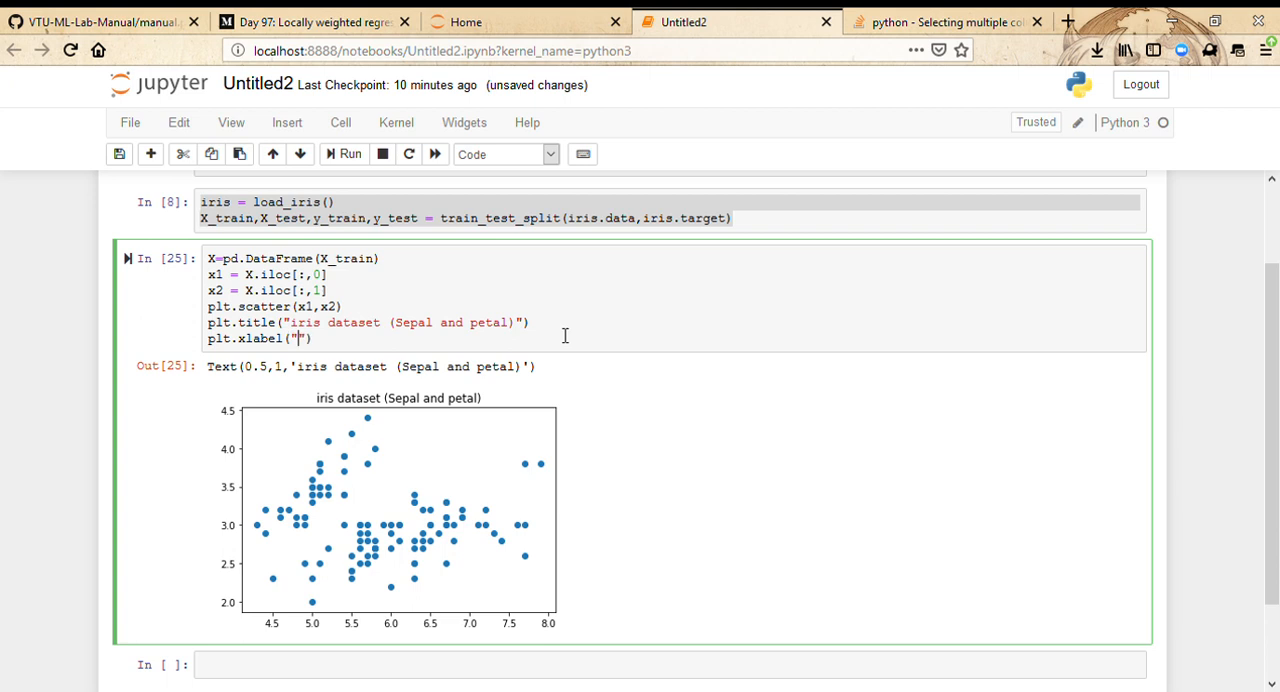
text(Se)
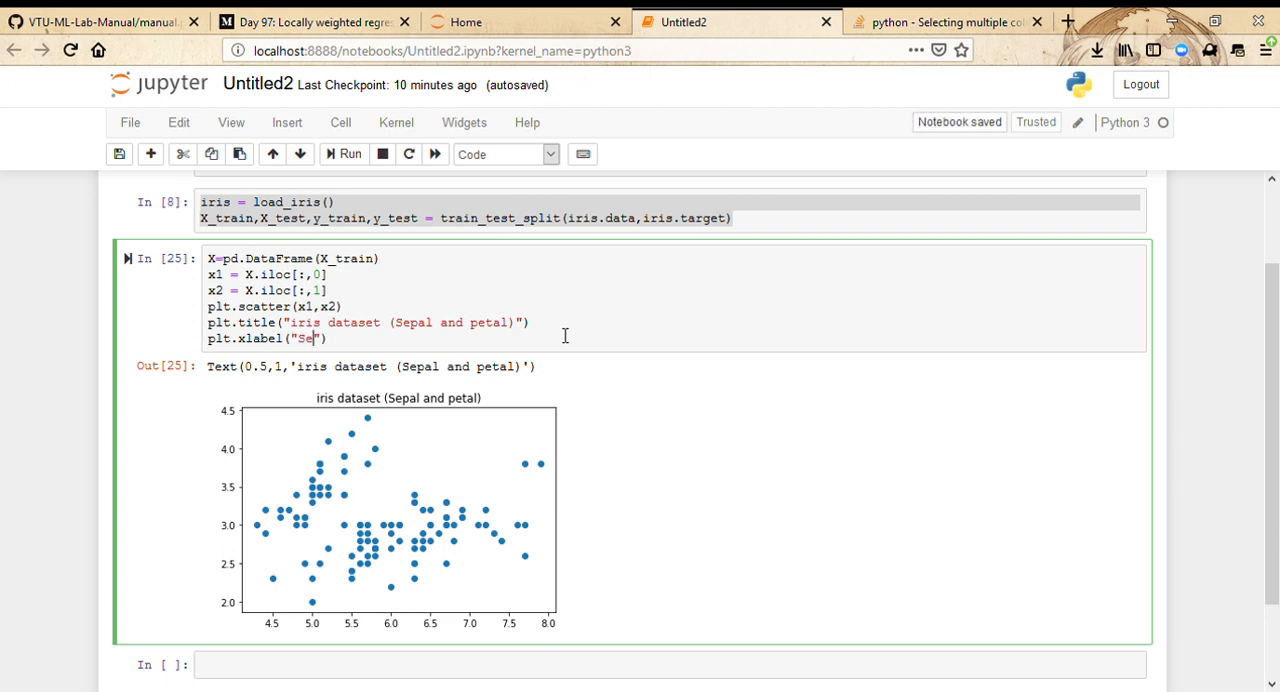
text(petal l)
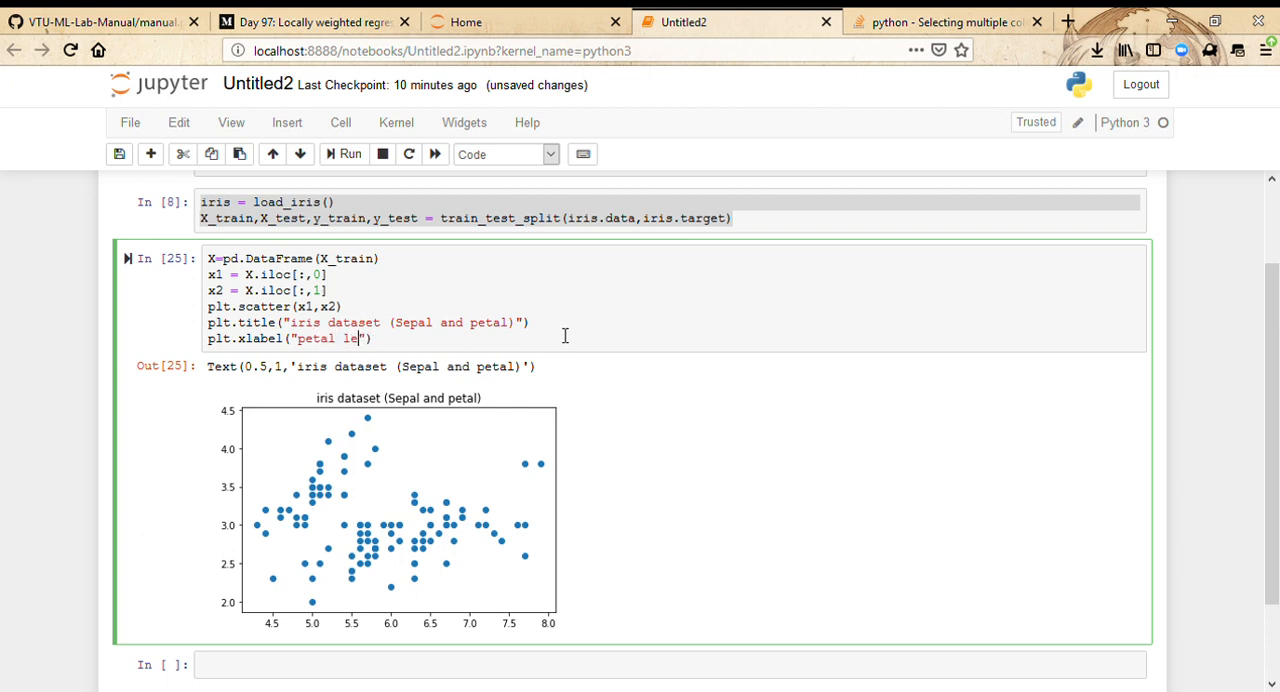
text(gth)
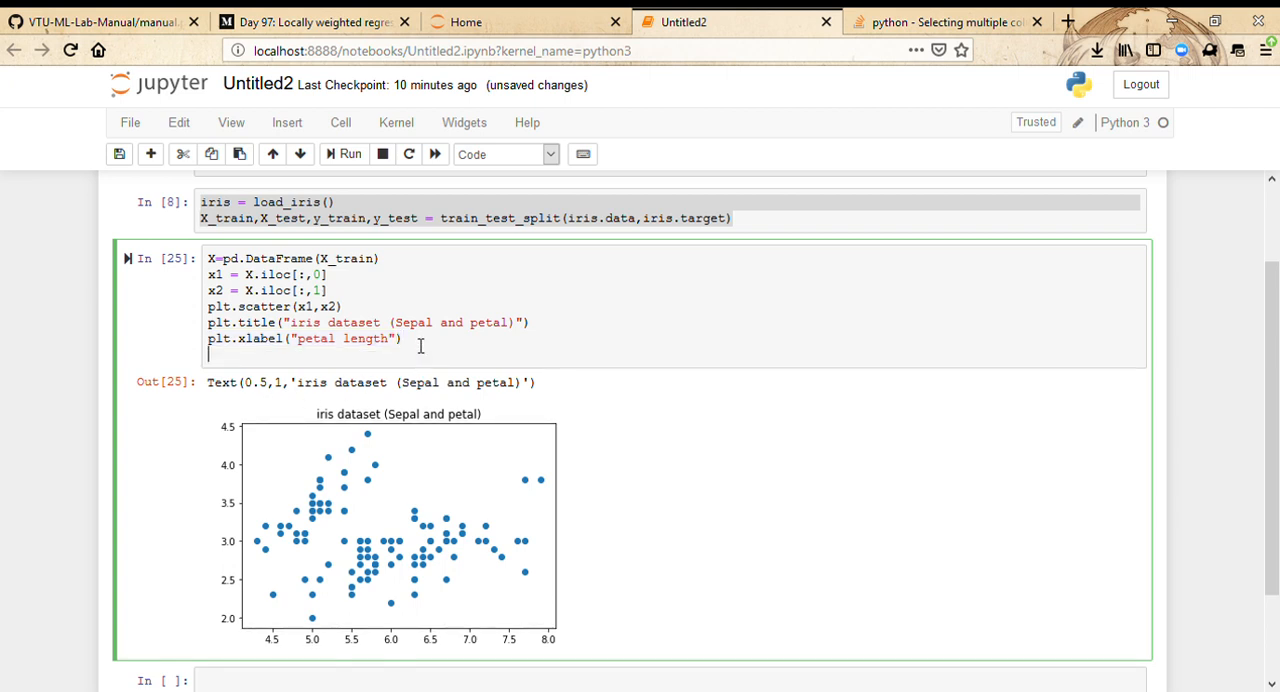
text(plt.xlabel("petal length"))
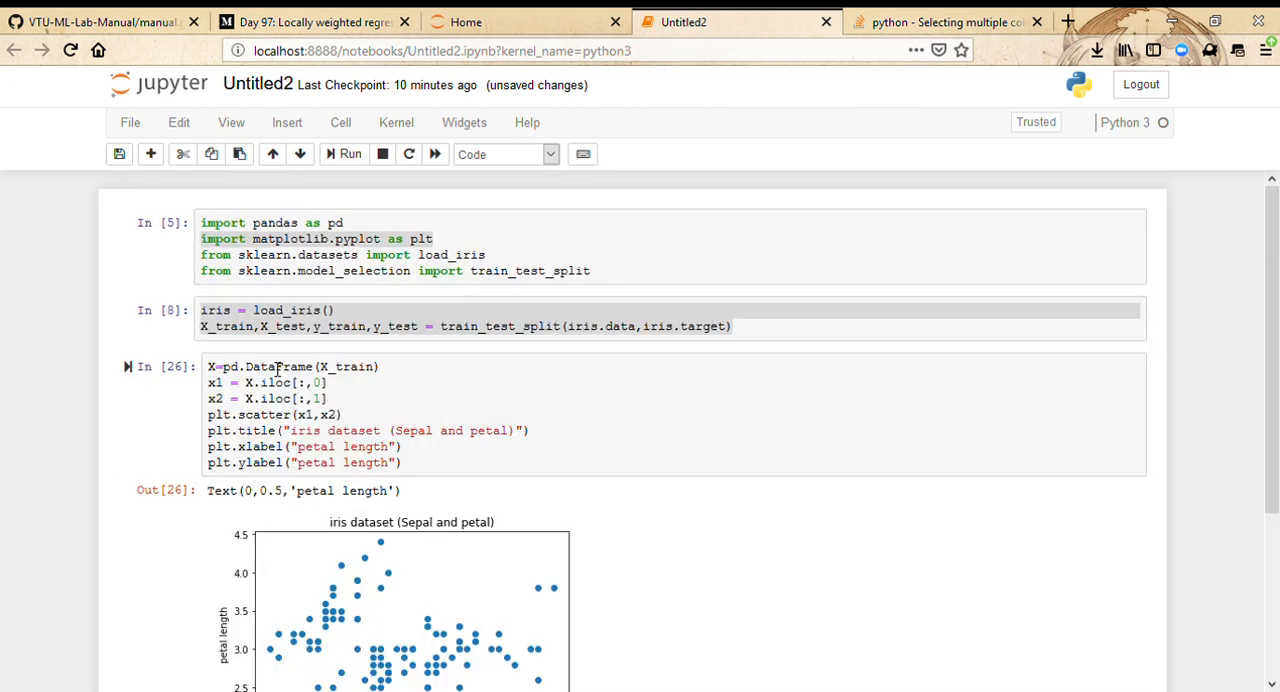
scroll(down, 3)
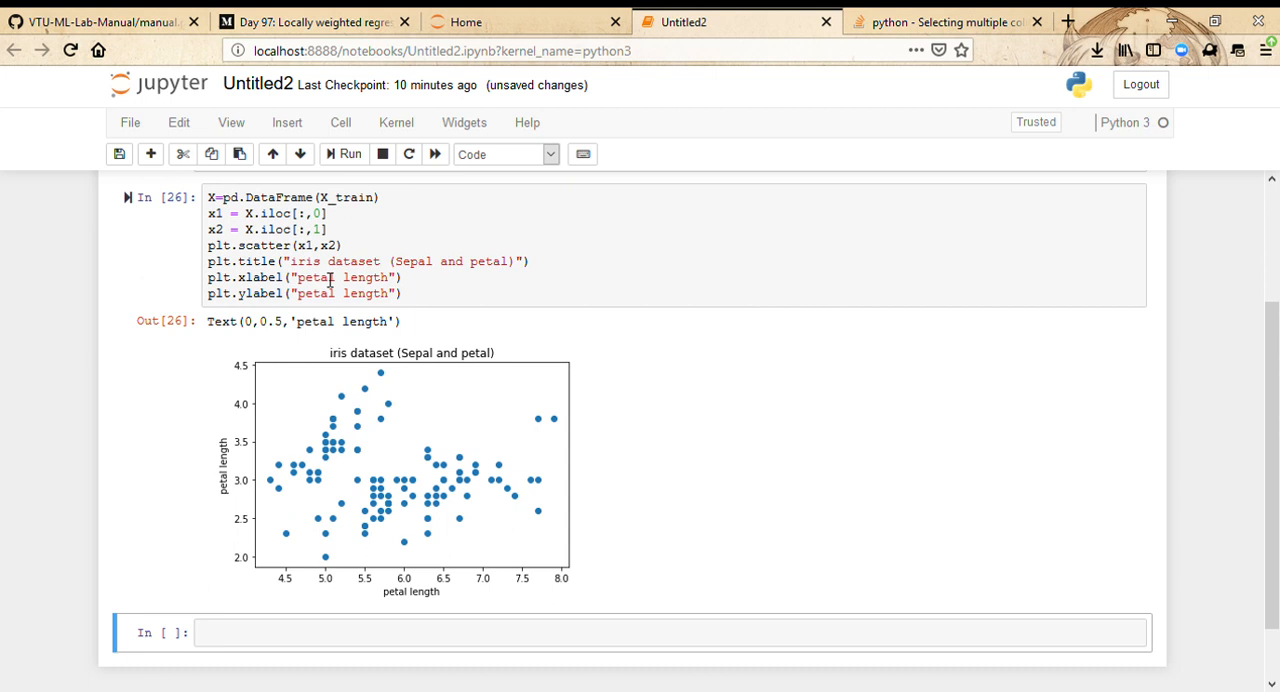
scroll(down, 3)
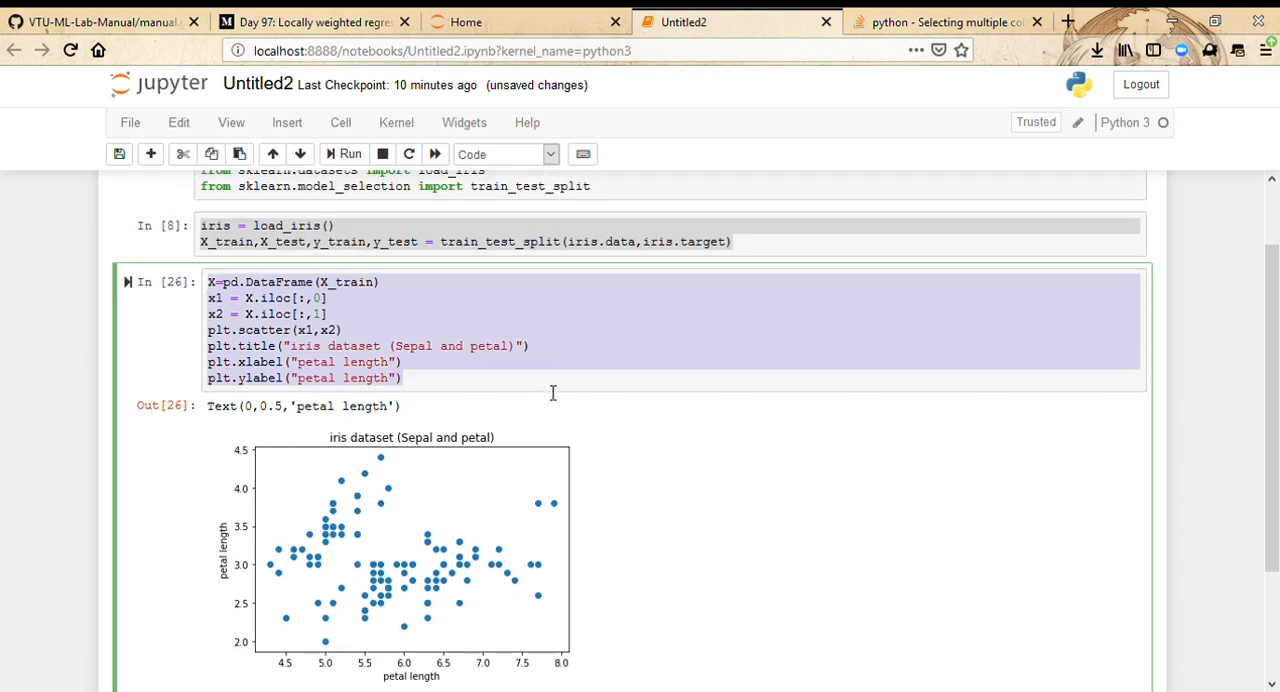
mouse_move(694, 512)
text(plo)
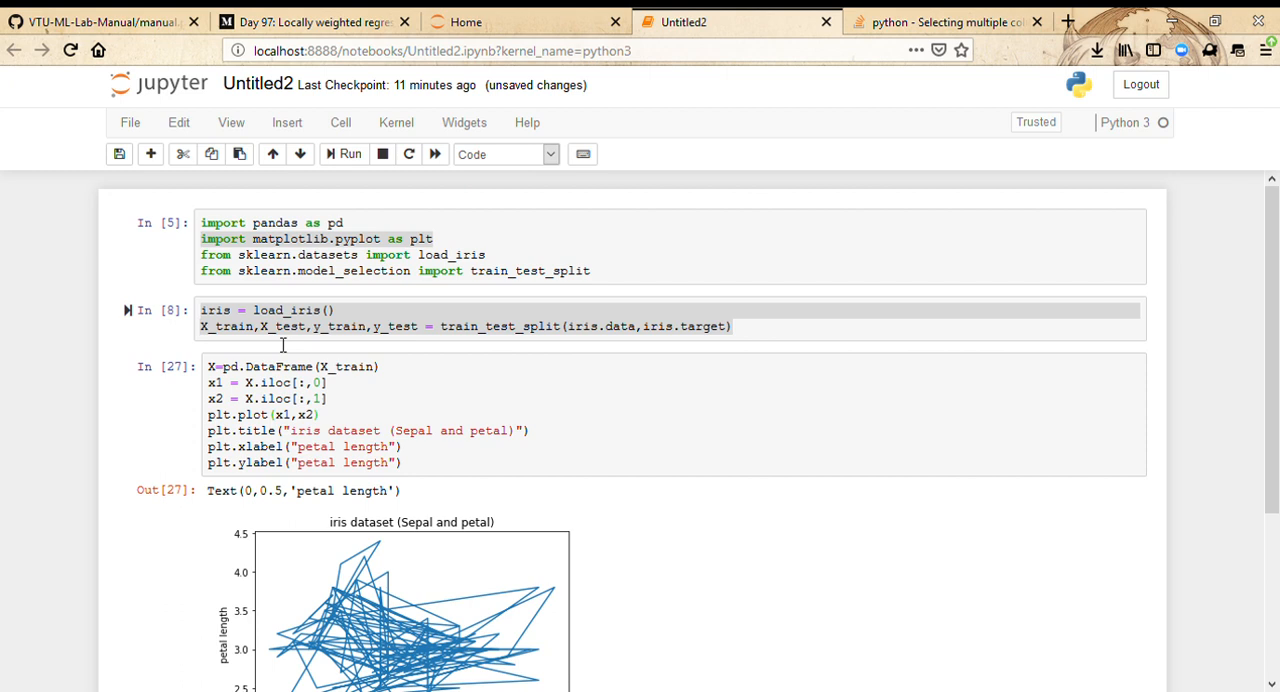
Retype the cell's plt.plot call back toward plt.scatter
scroll(down, 3)
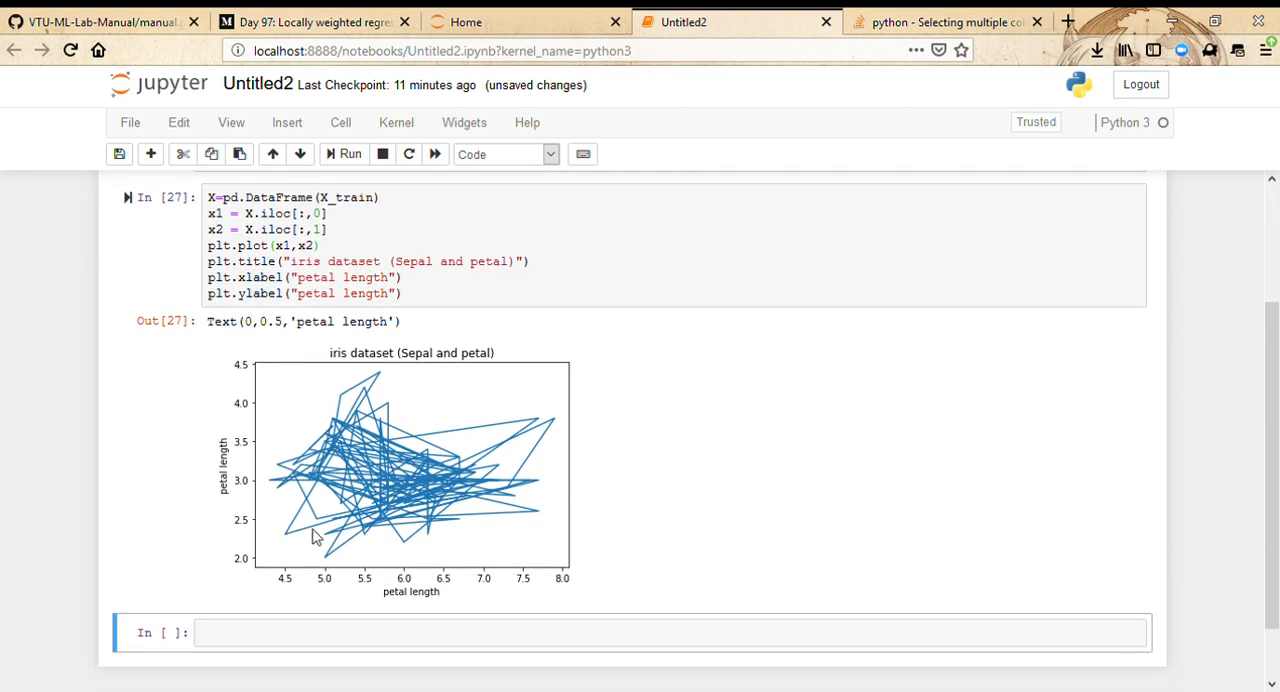
click(248, 244)
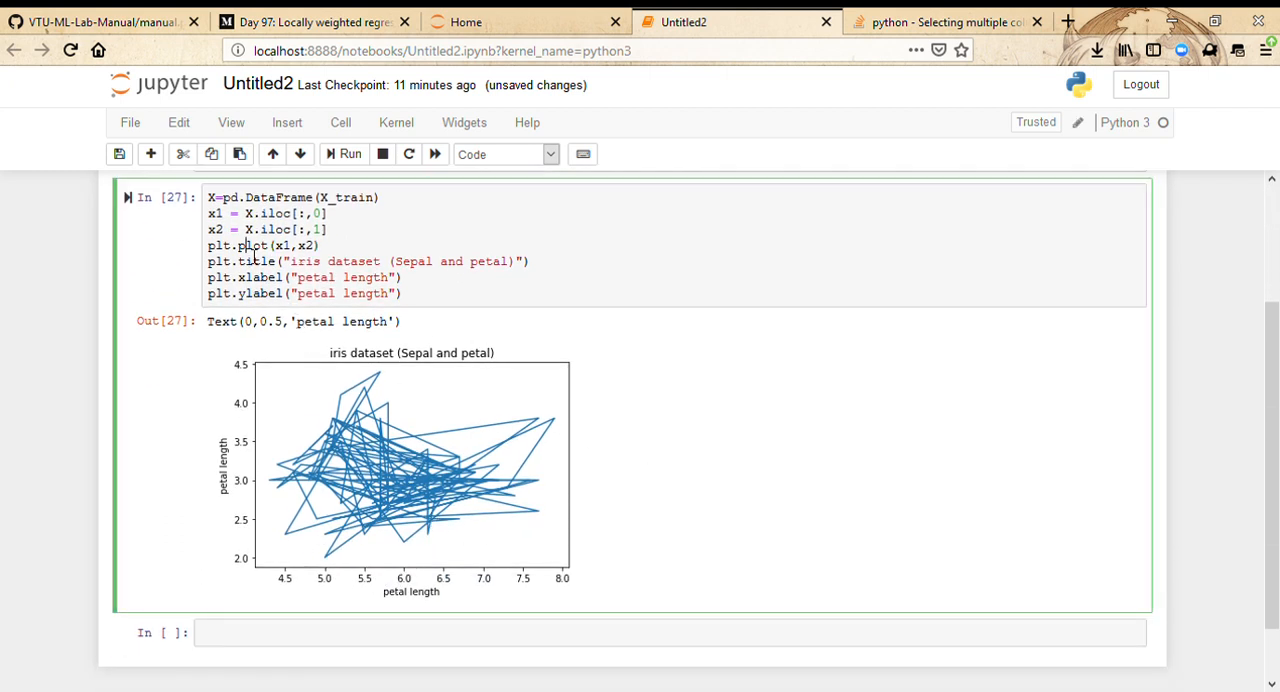
text(scatt)
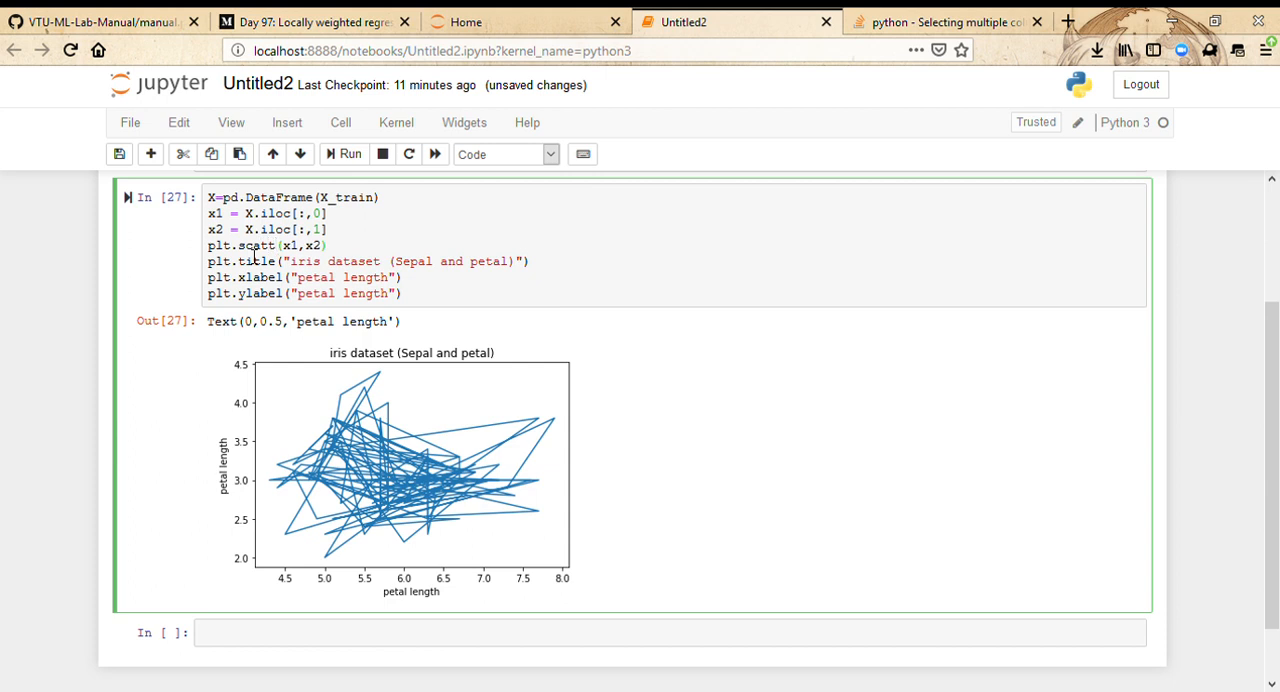